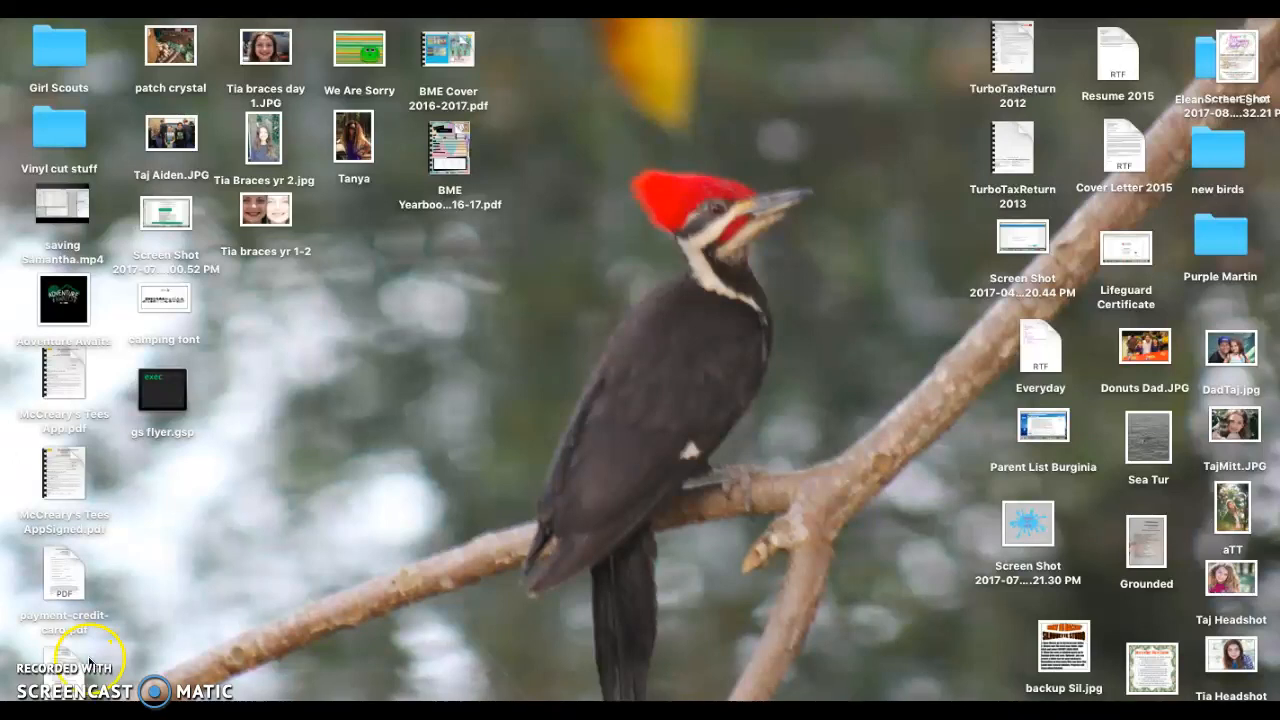
mouse_move(220, 555)
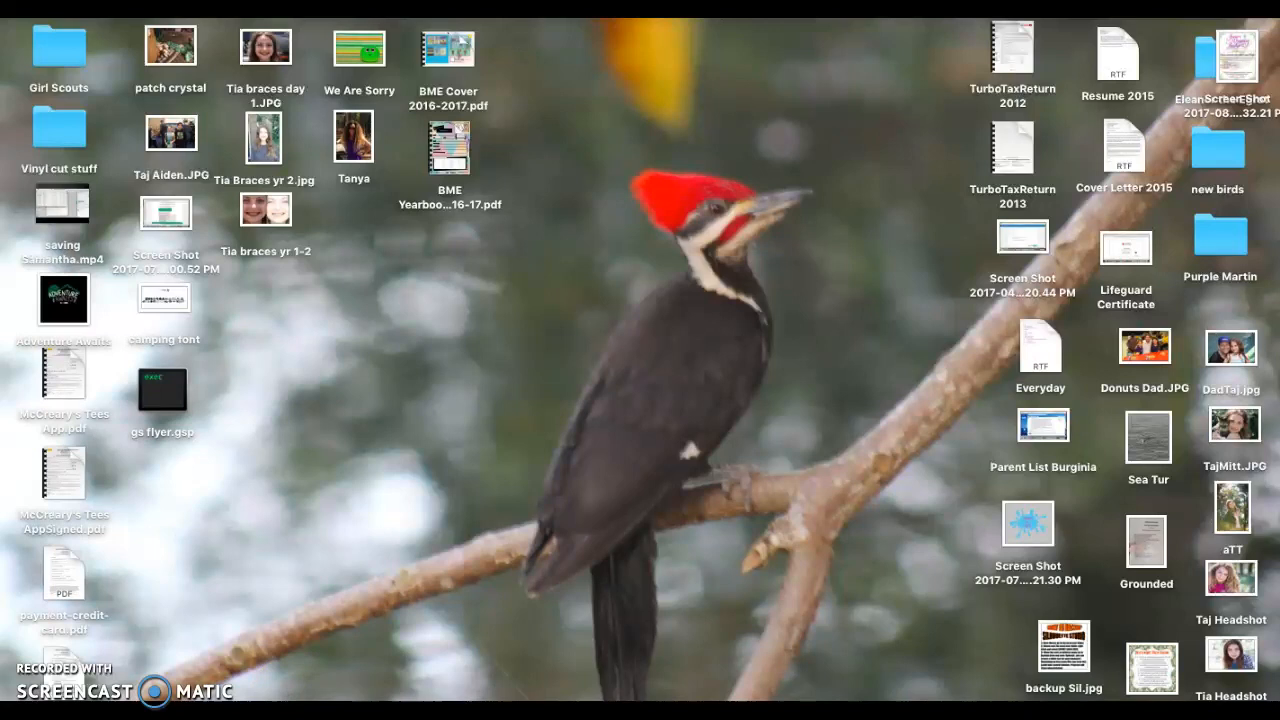
mouse_move(730, 580)
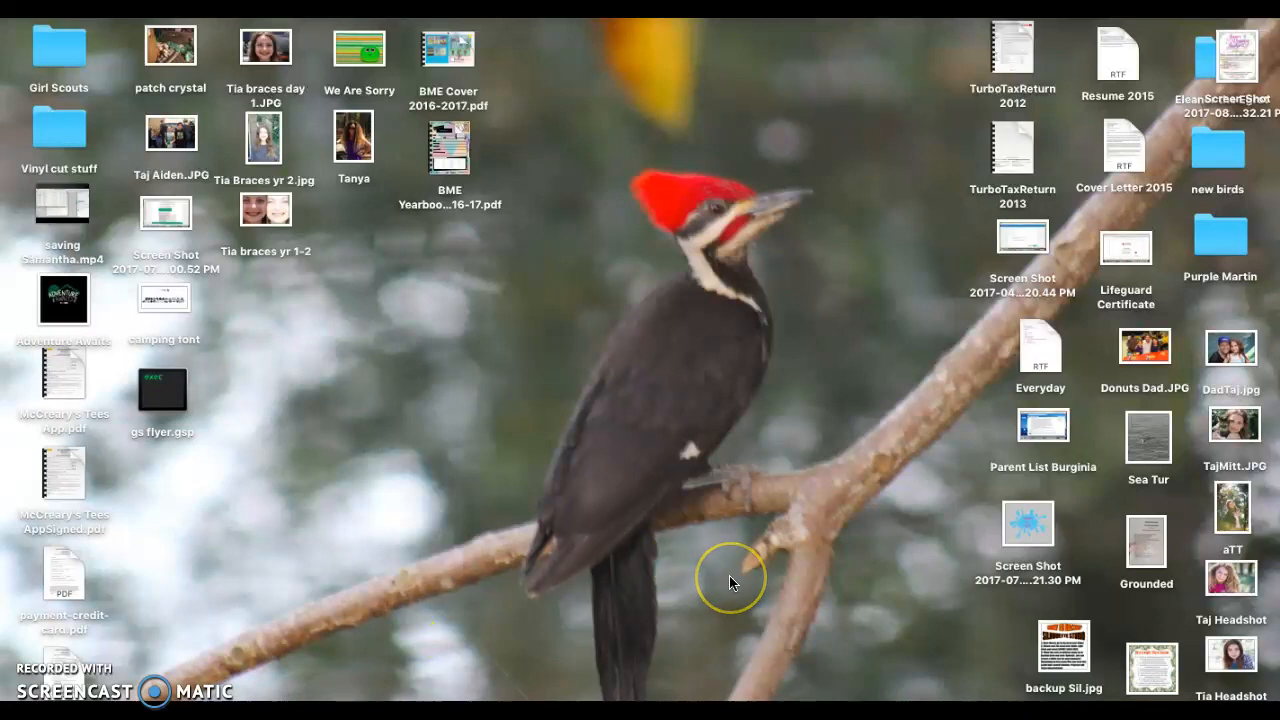
mouse_move(730, 583)
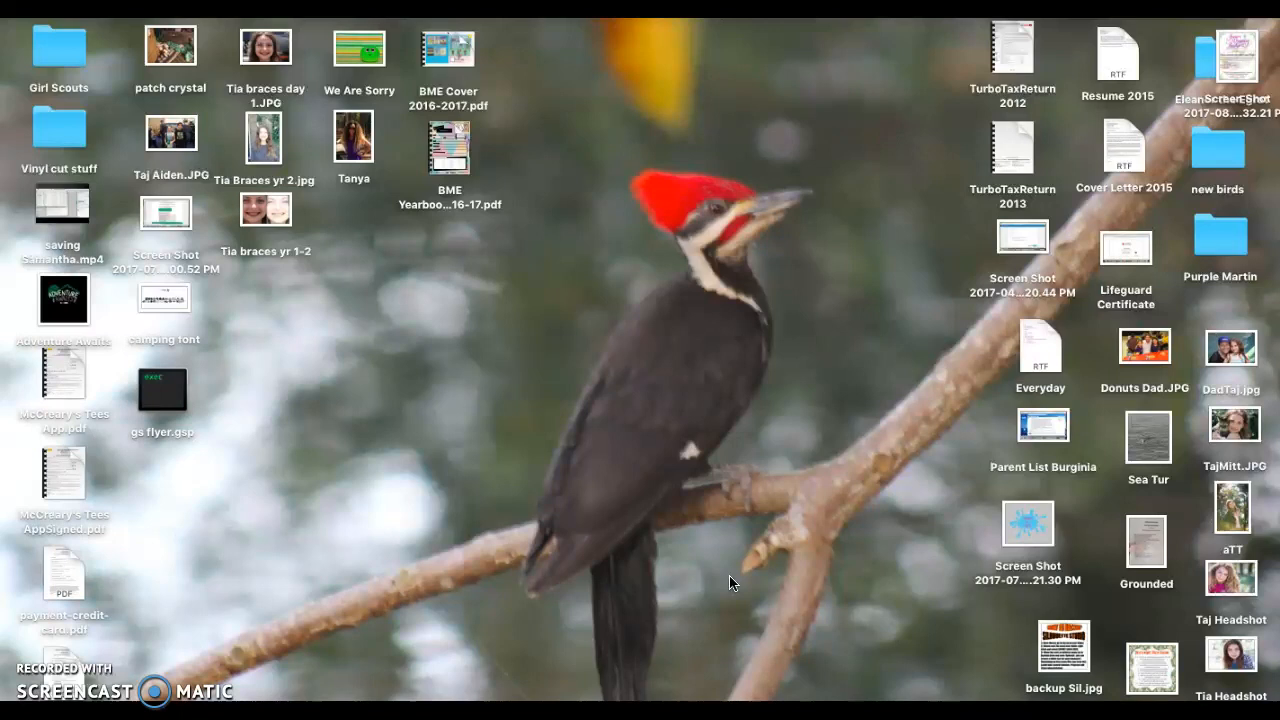
mouse_move(713, 290)
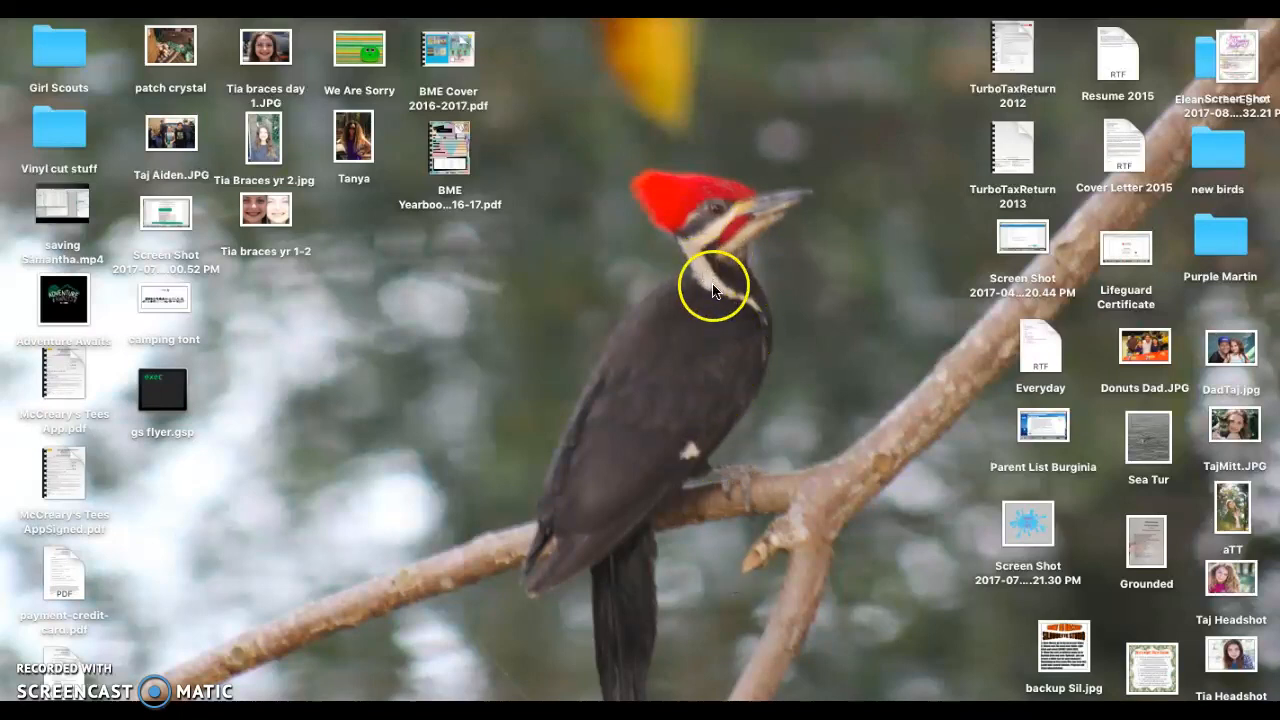
mouse_move(360, 568)
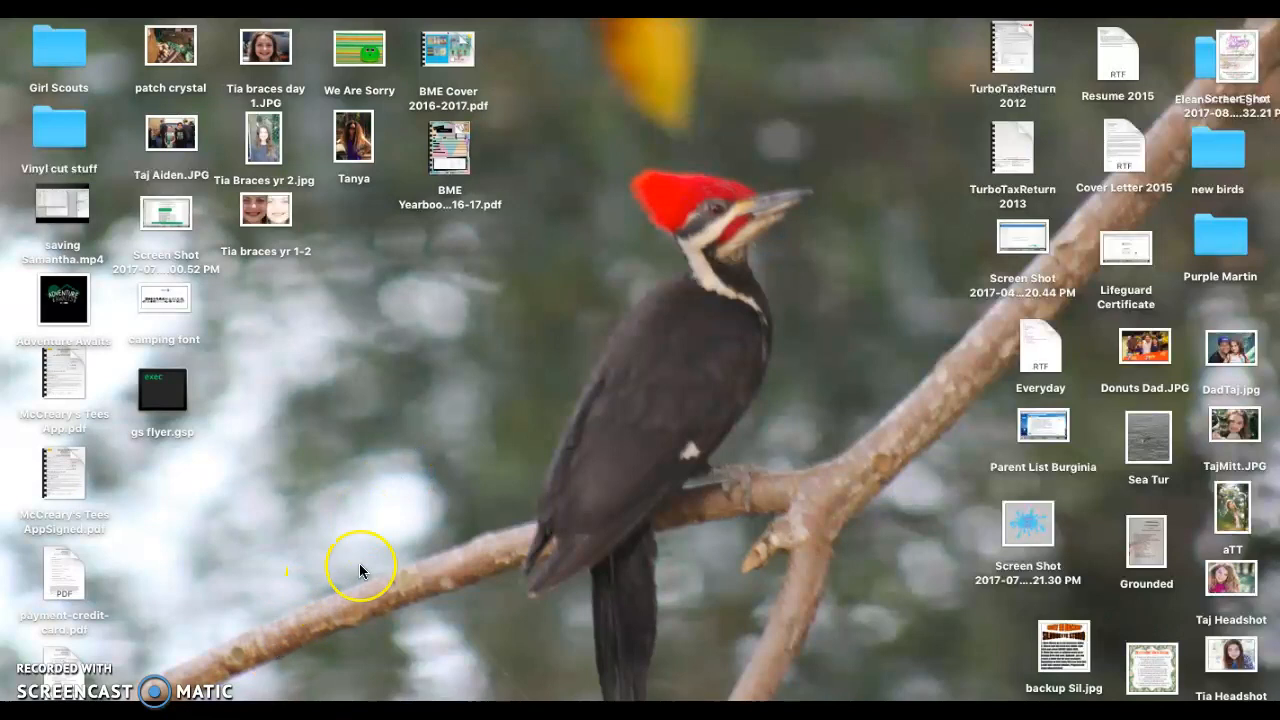
mouse_move(615, 268)
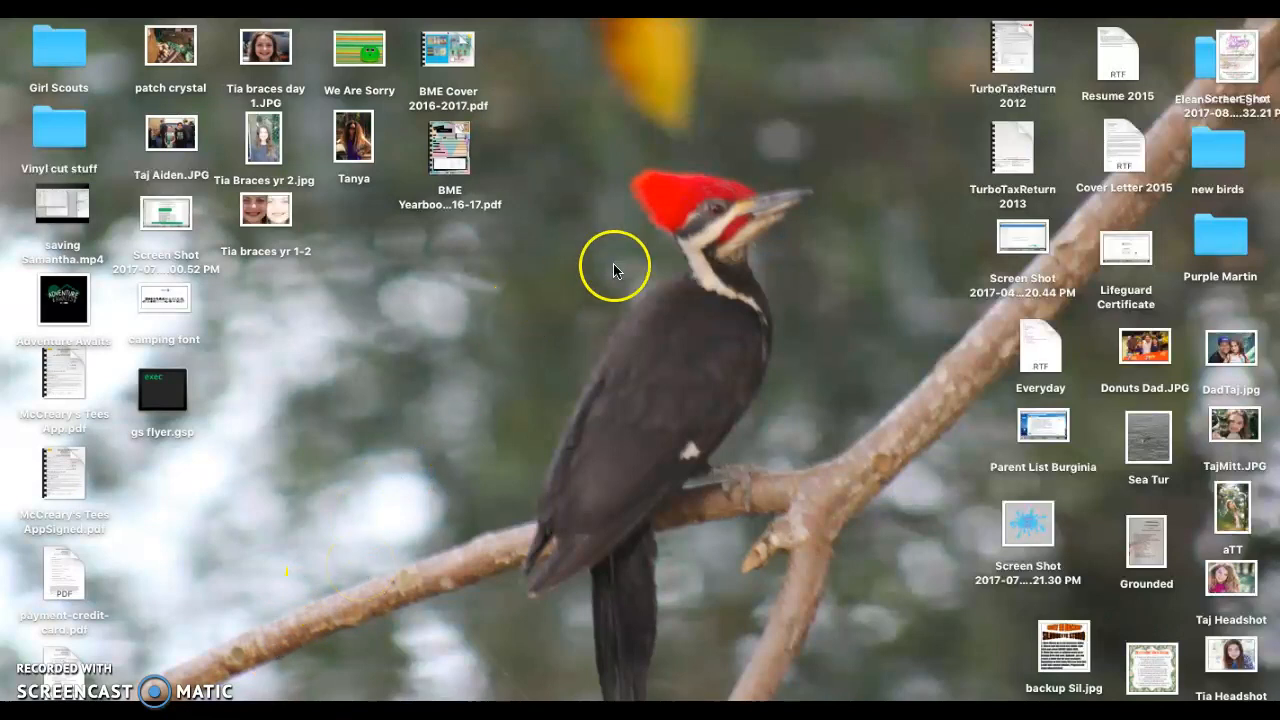
mouse_move(703, 258)
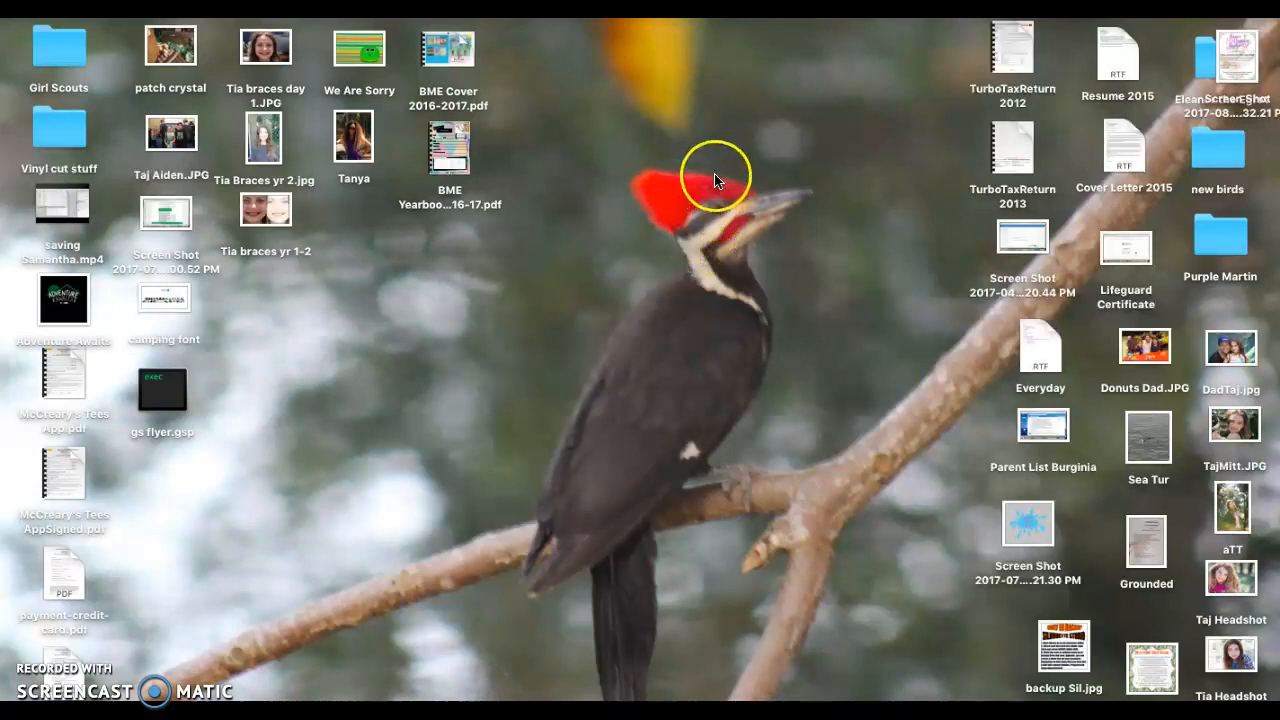
mouse_move(812, 202)
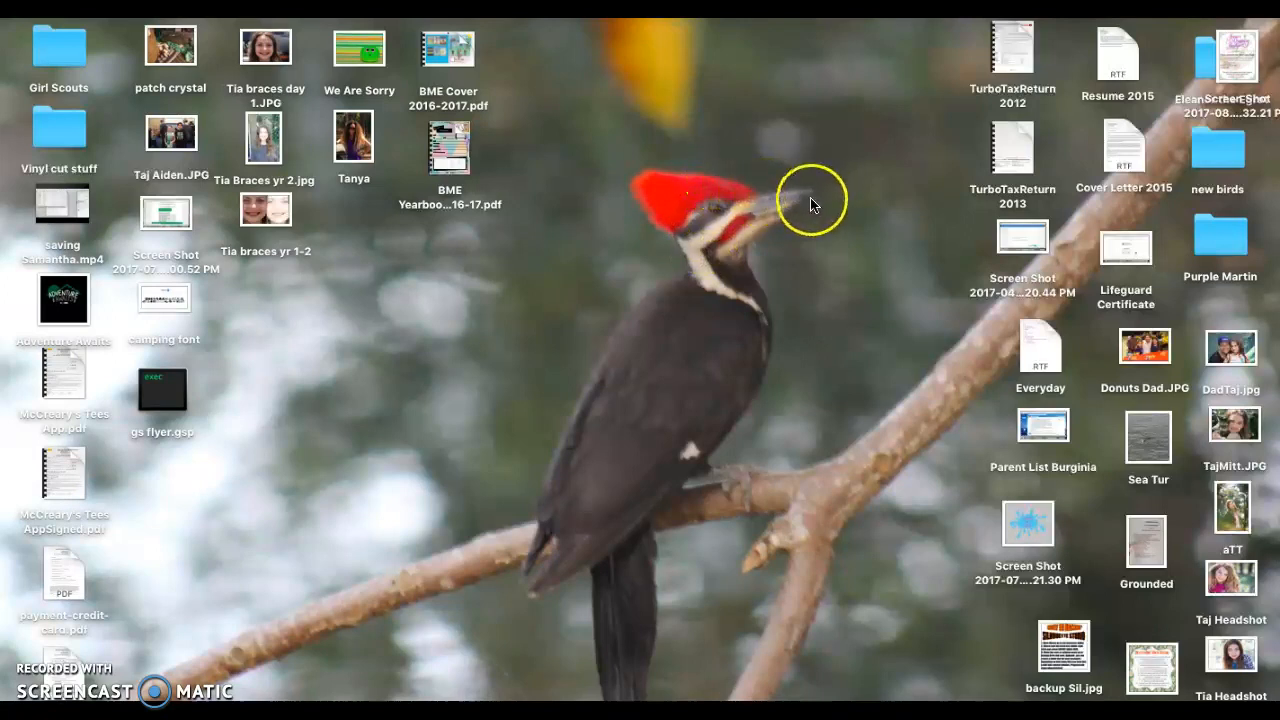
mouse_move(760, 308)
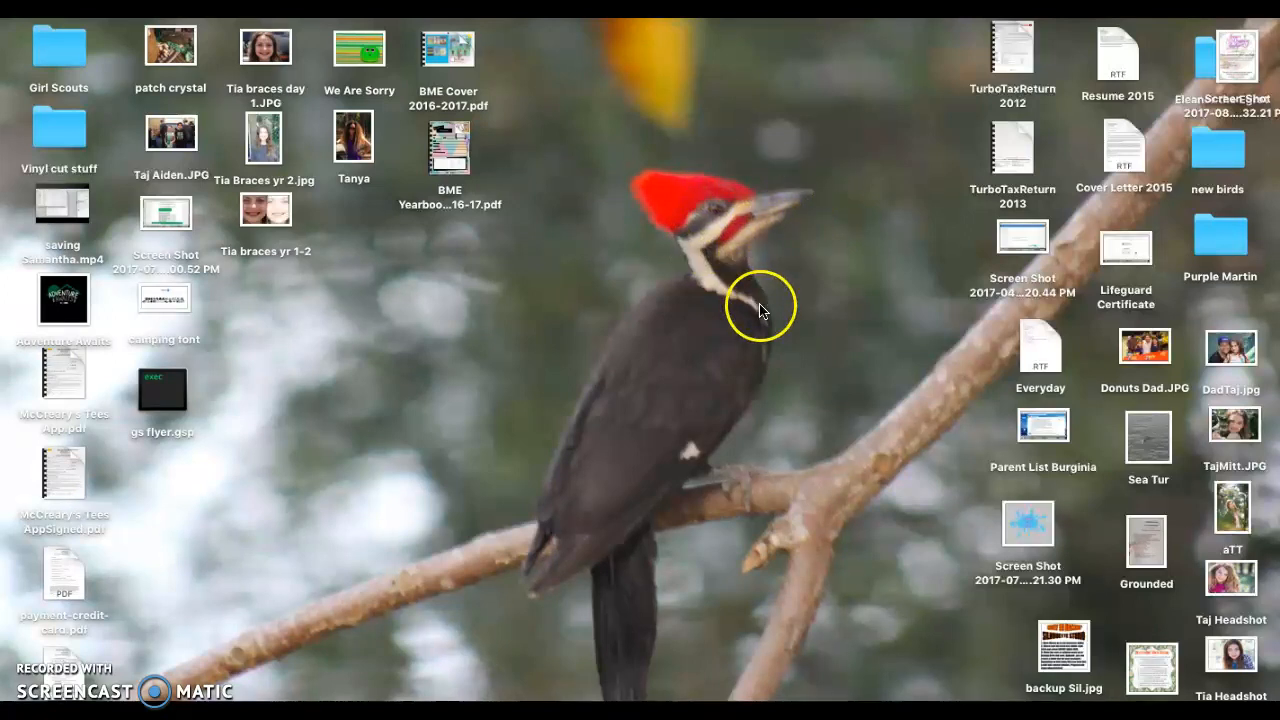
mouse_move(695, 205)
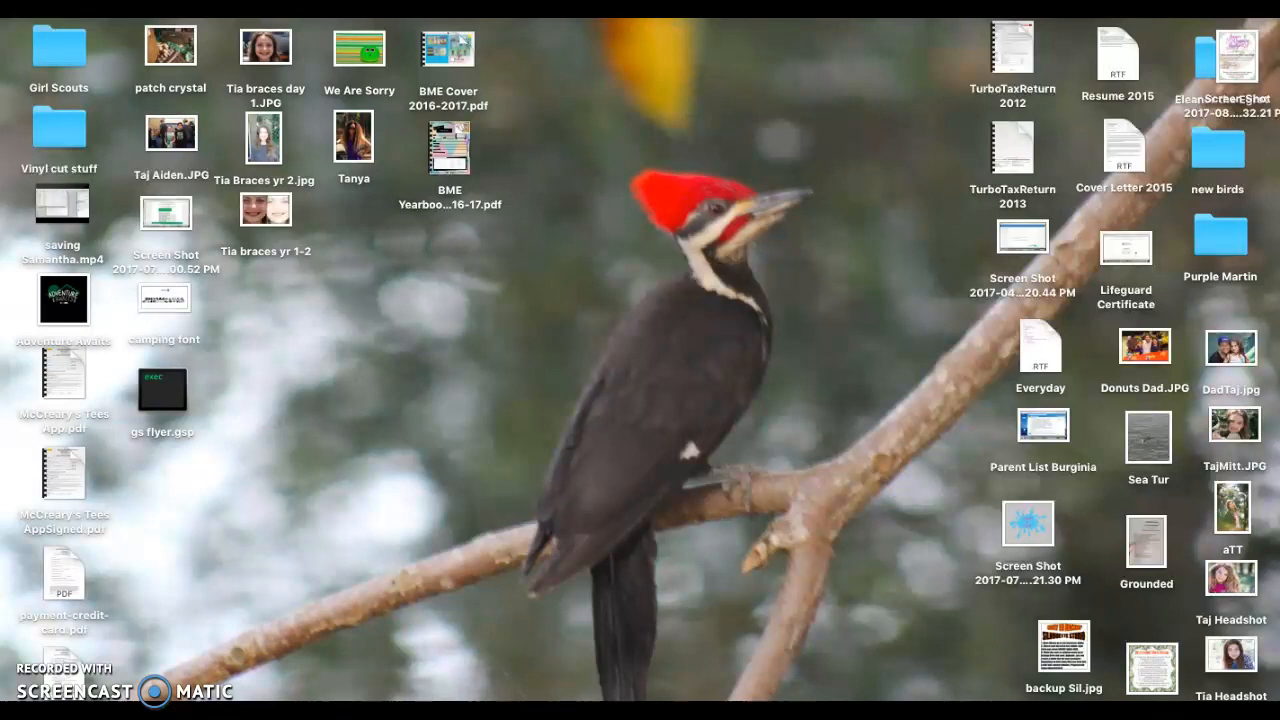
mouse_move(725, 578)
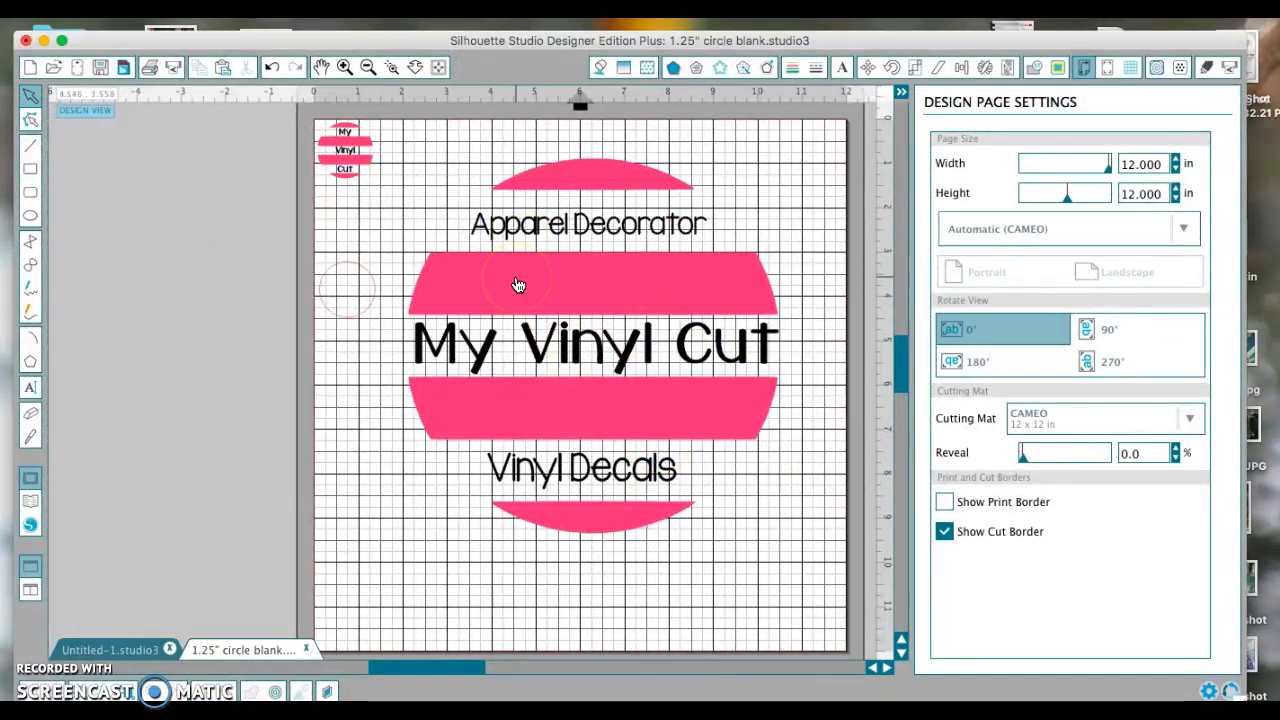
mouse_move(108, 154)
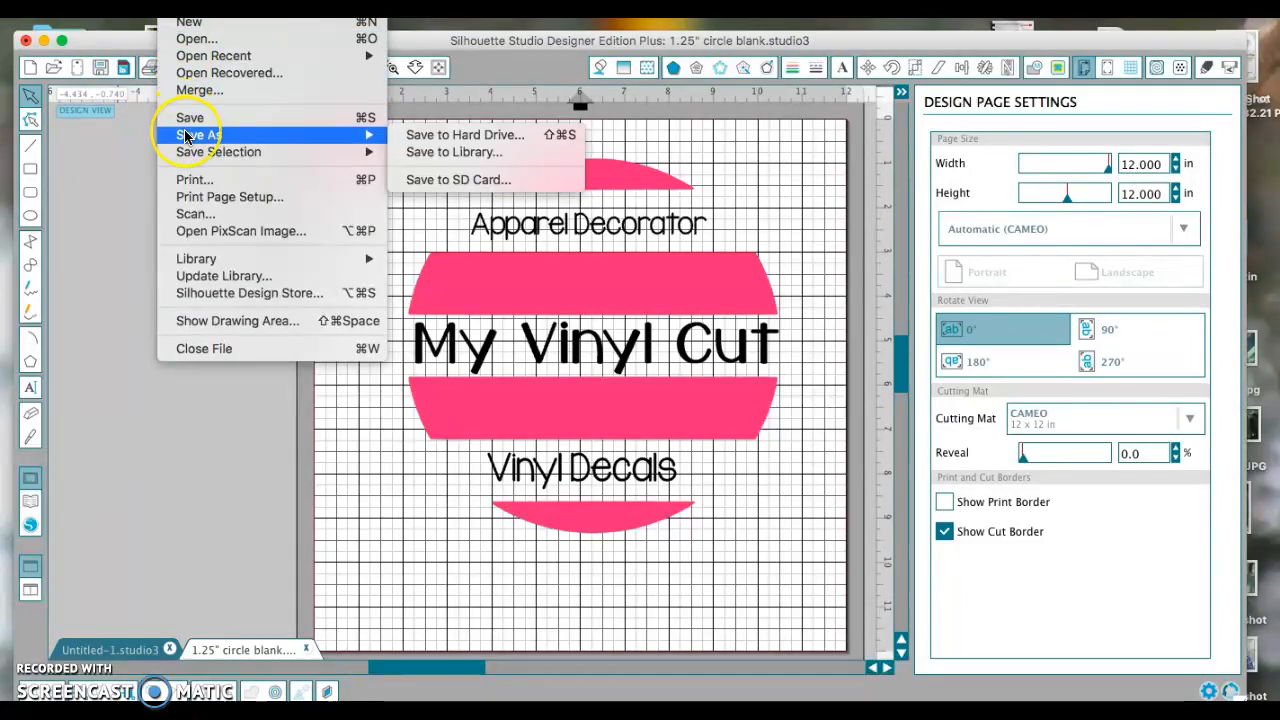
mouse_move(280, 140)
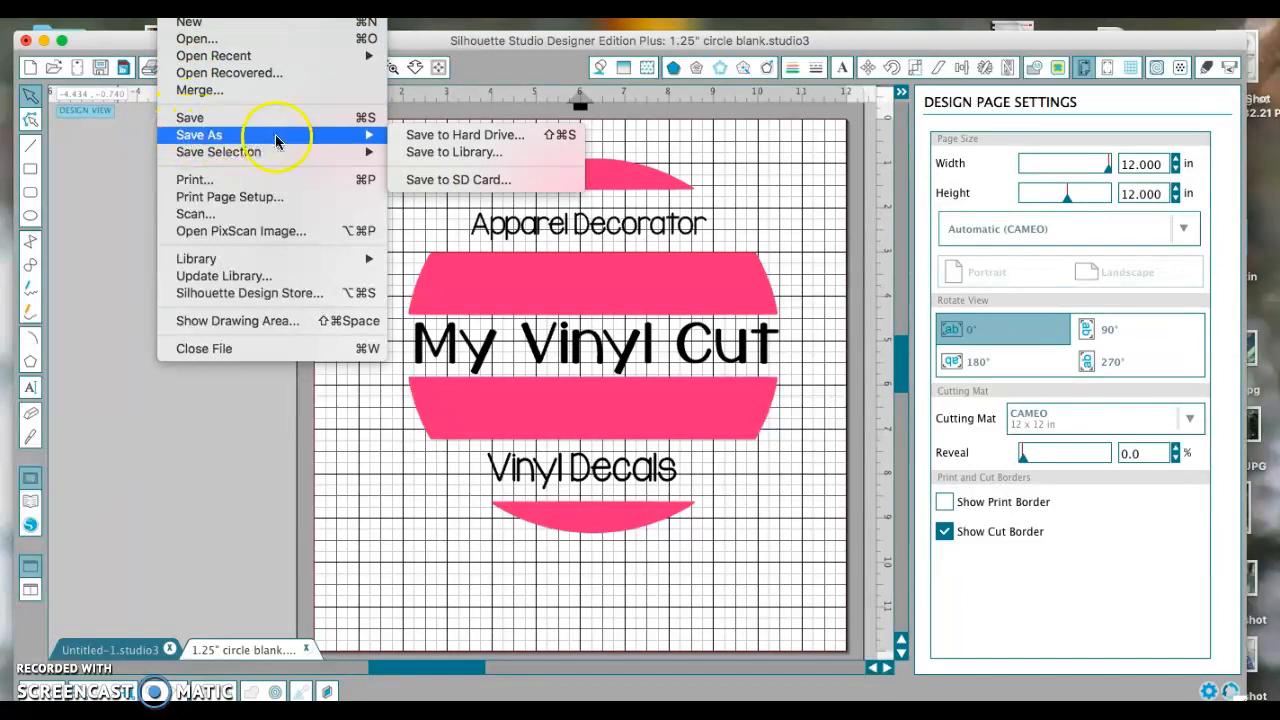
mouse_move(465, 135)
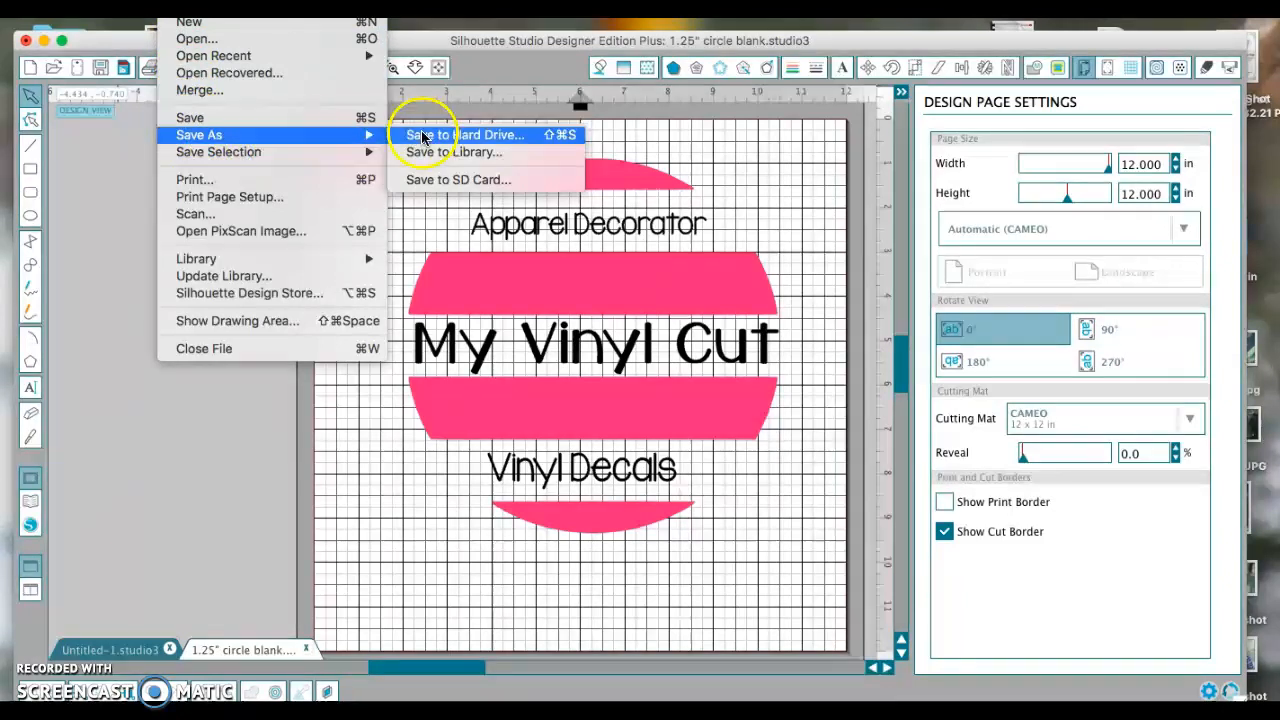
Choose Save to Hard Drive under File > Save As for the logo design
click(465, 135)
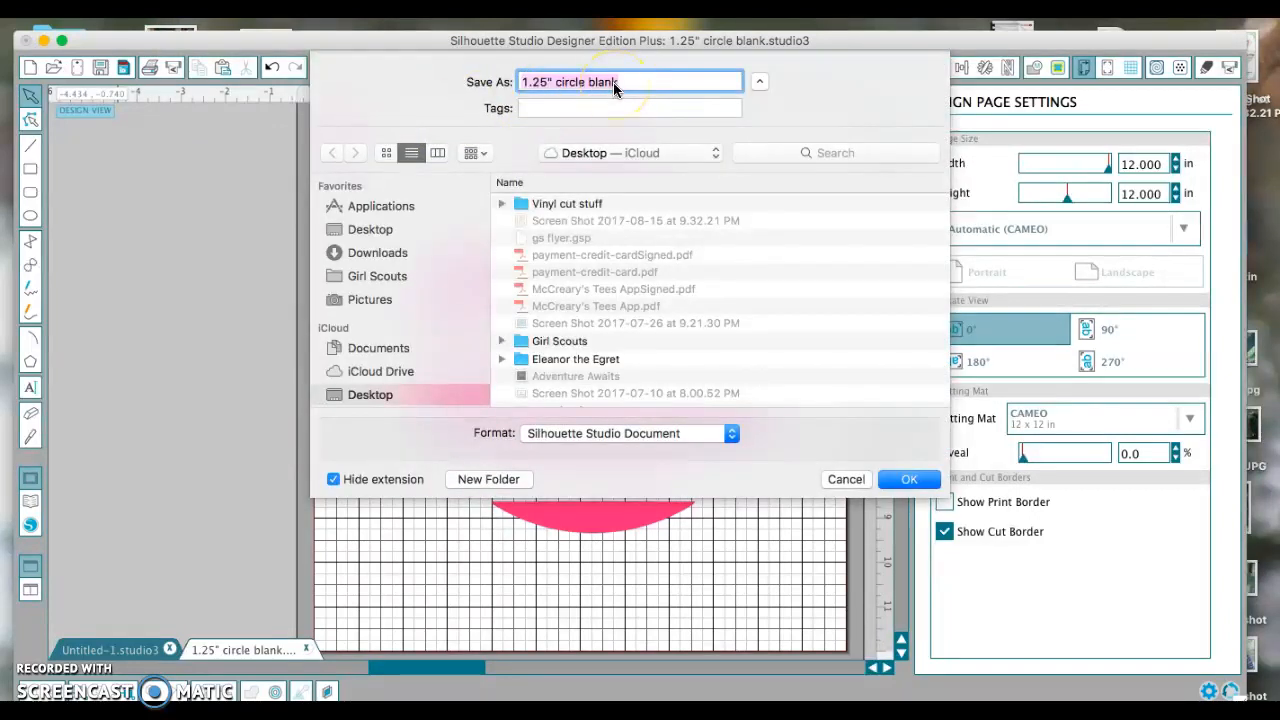
Save the design as 'mvc logo8' in Downloads as a Silhouette Studio Document
text(mv)
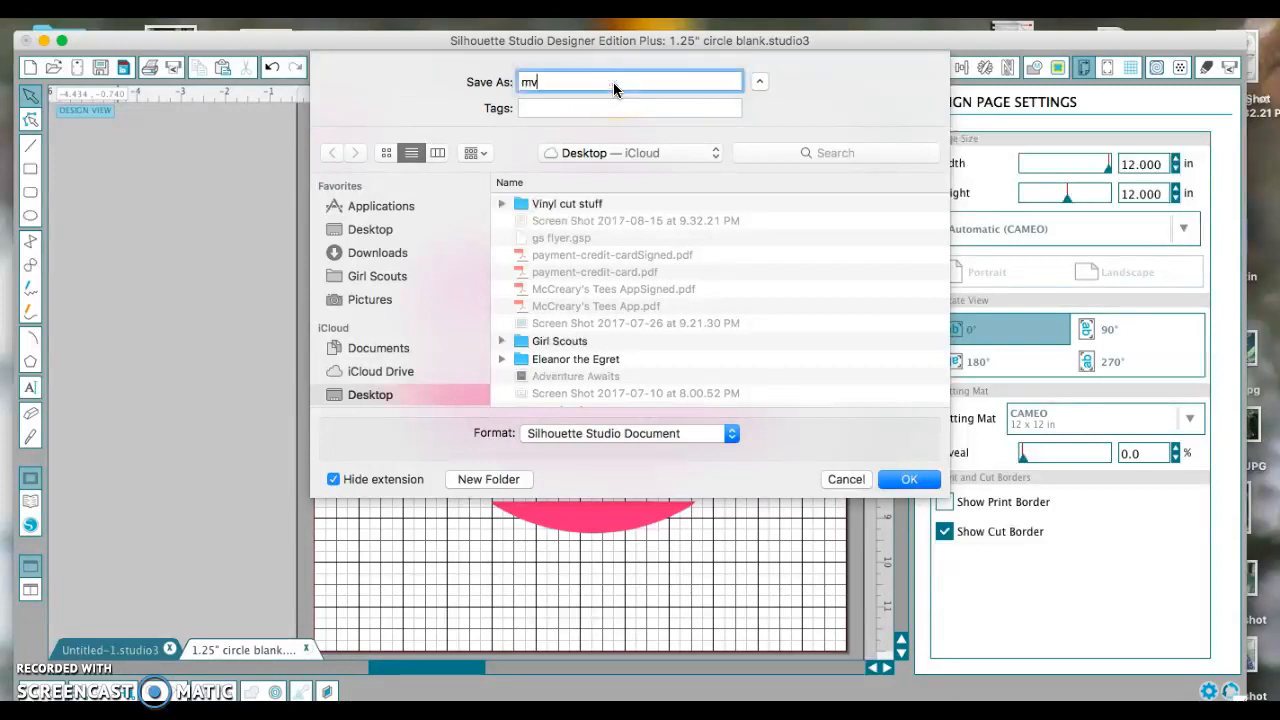
text(vc loc)
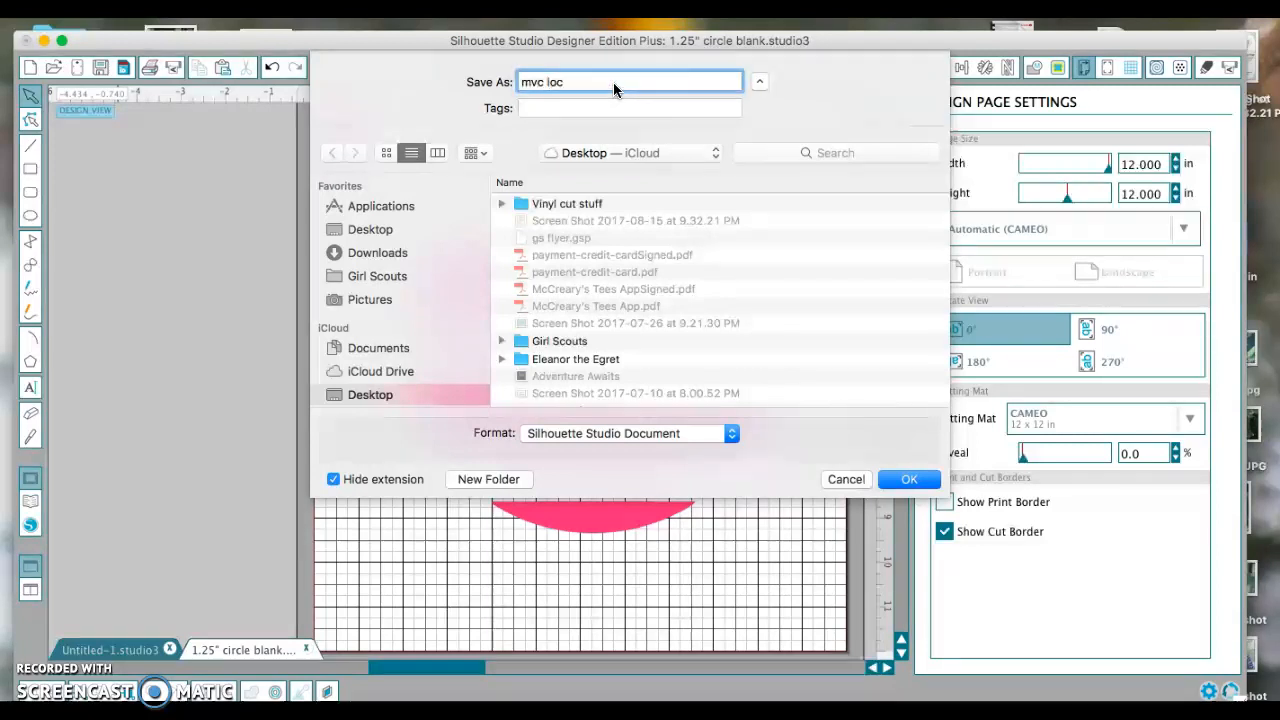
text(go)
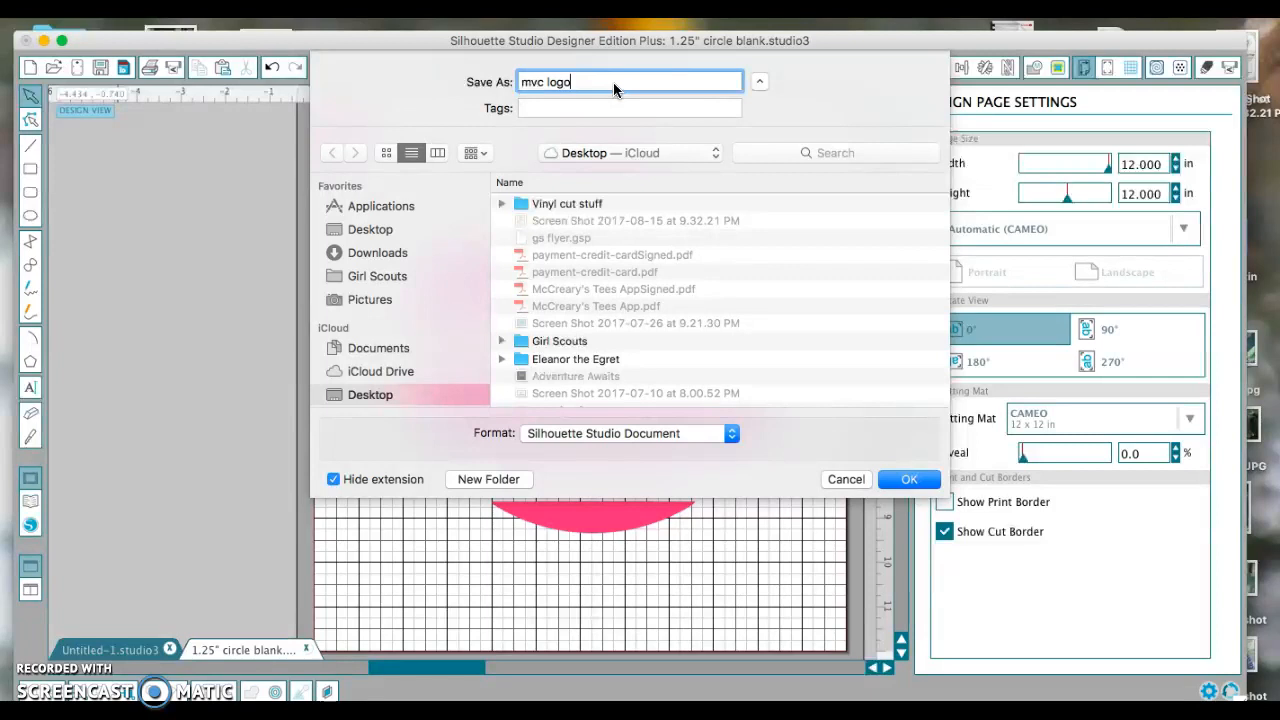
text(8)
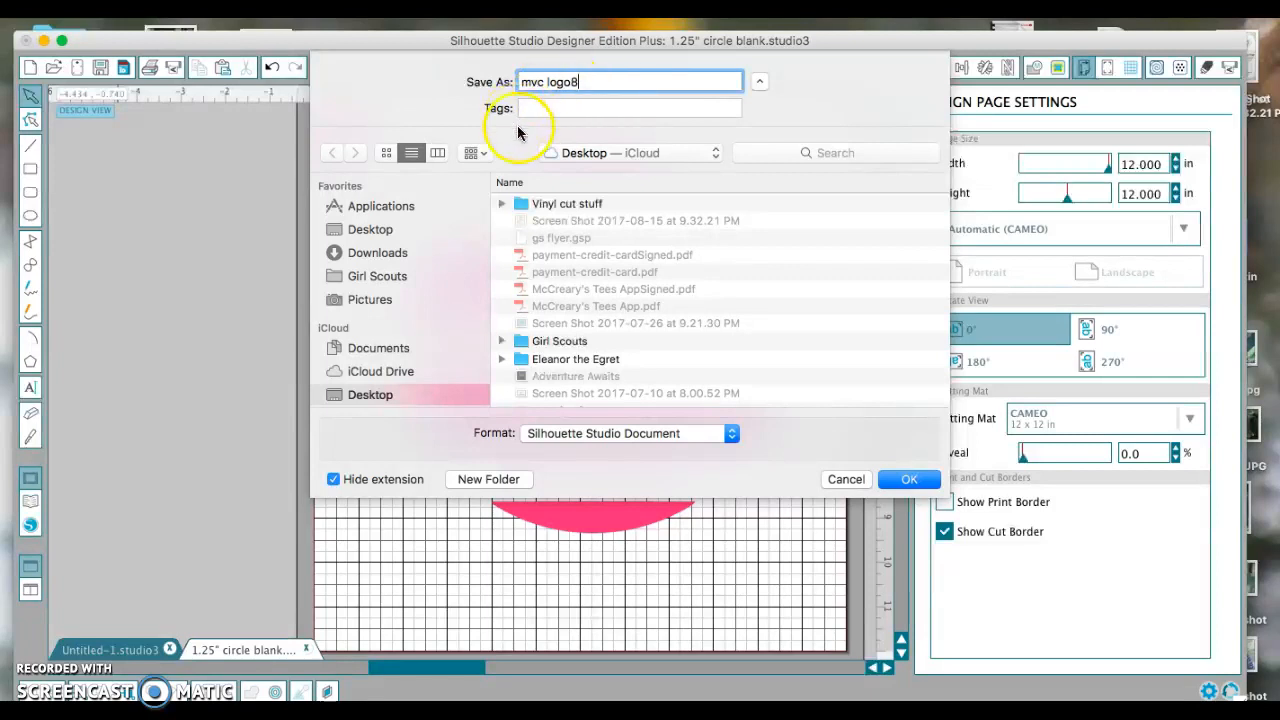
click(378, 252)
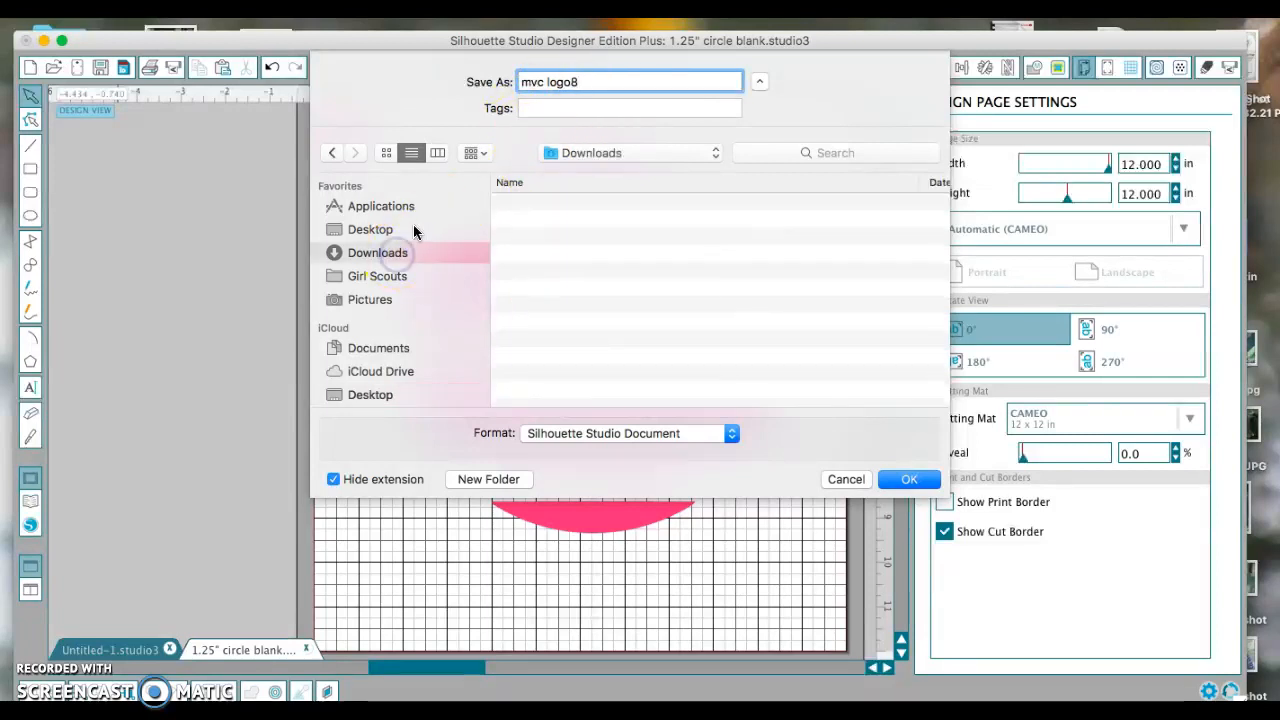
click(377, 252)
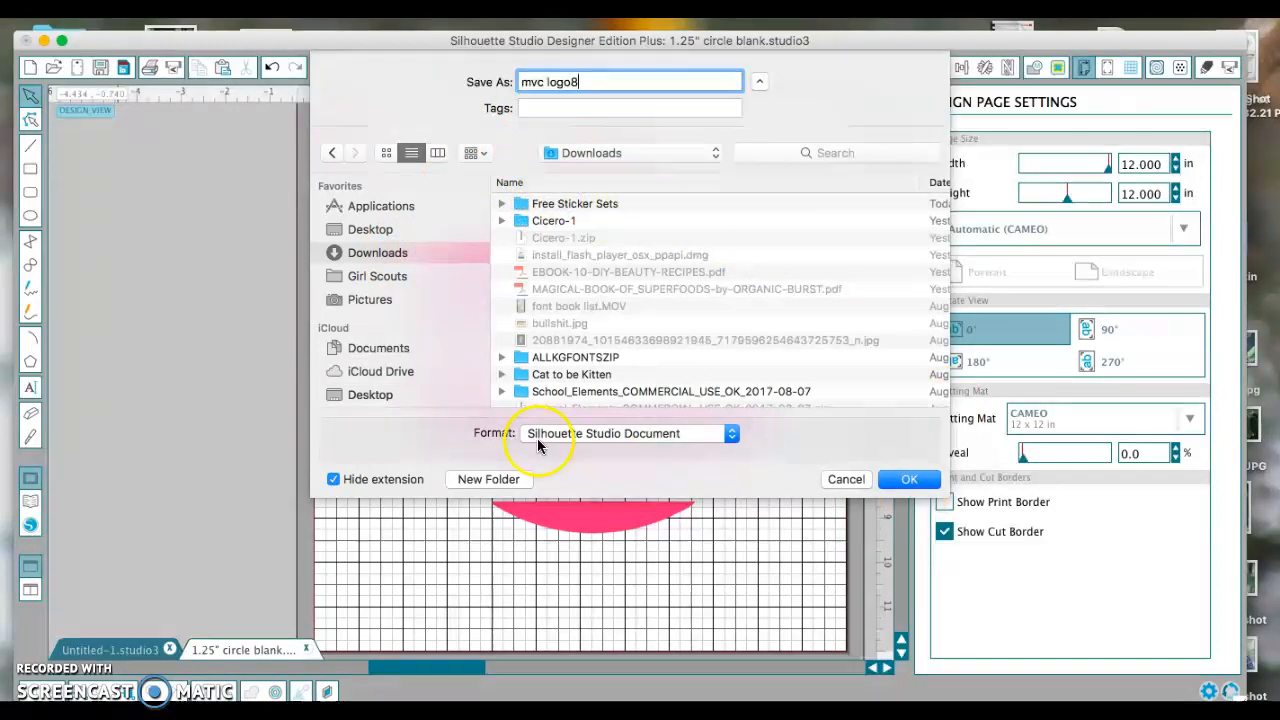
mouse_move(640, 441)
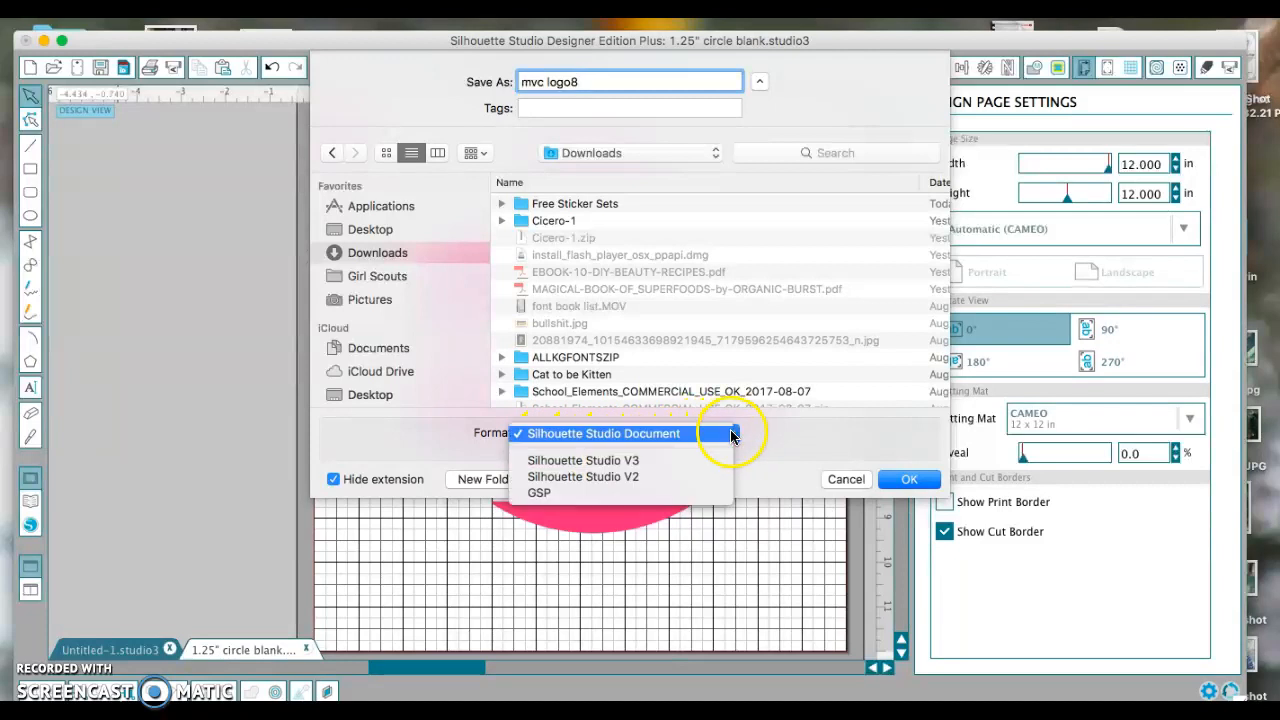
mouse_move(665, 438)
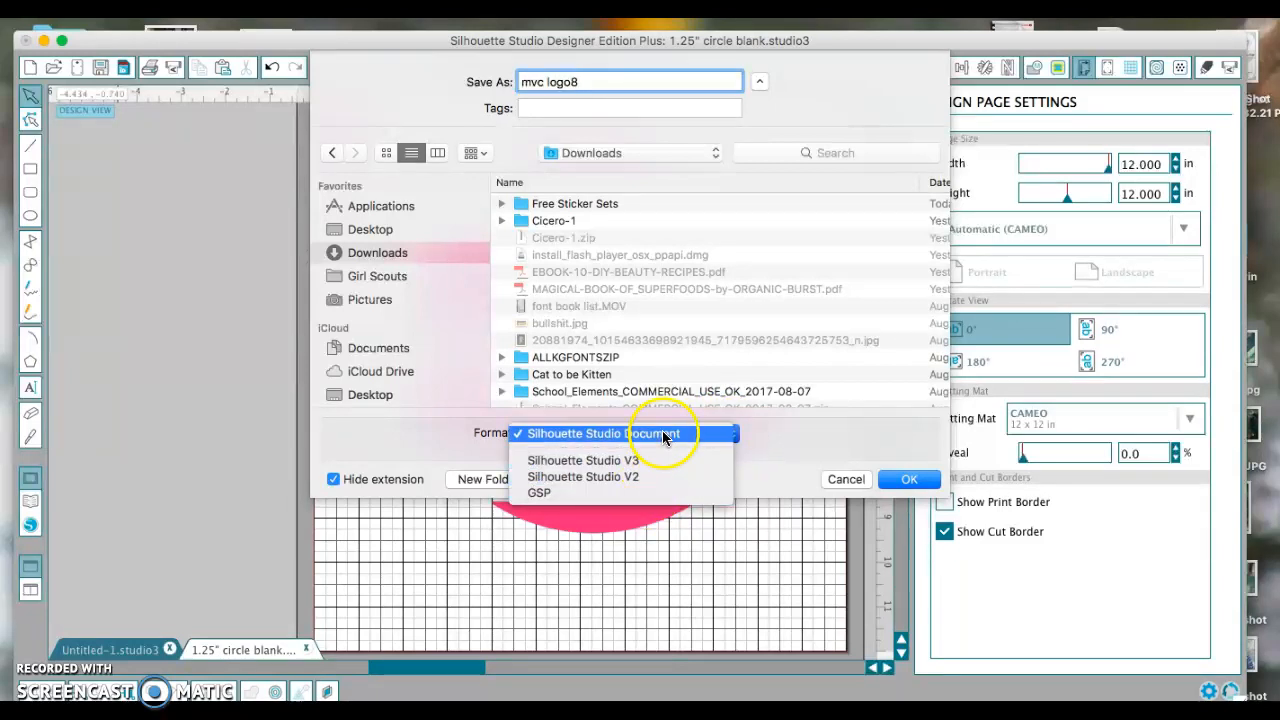
click(605, 433)
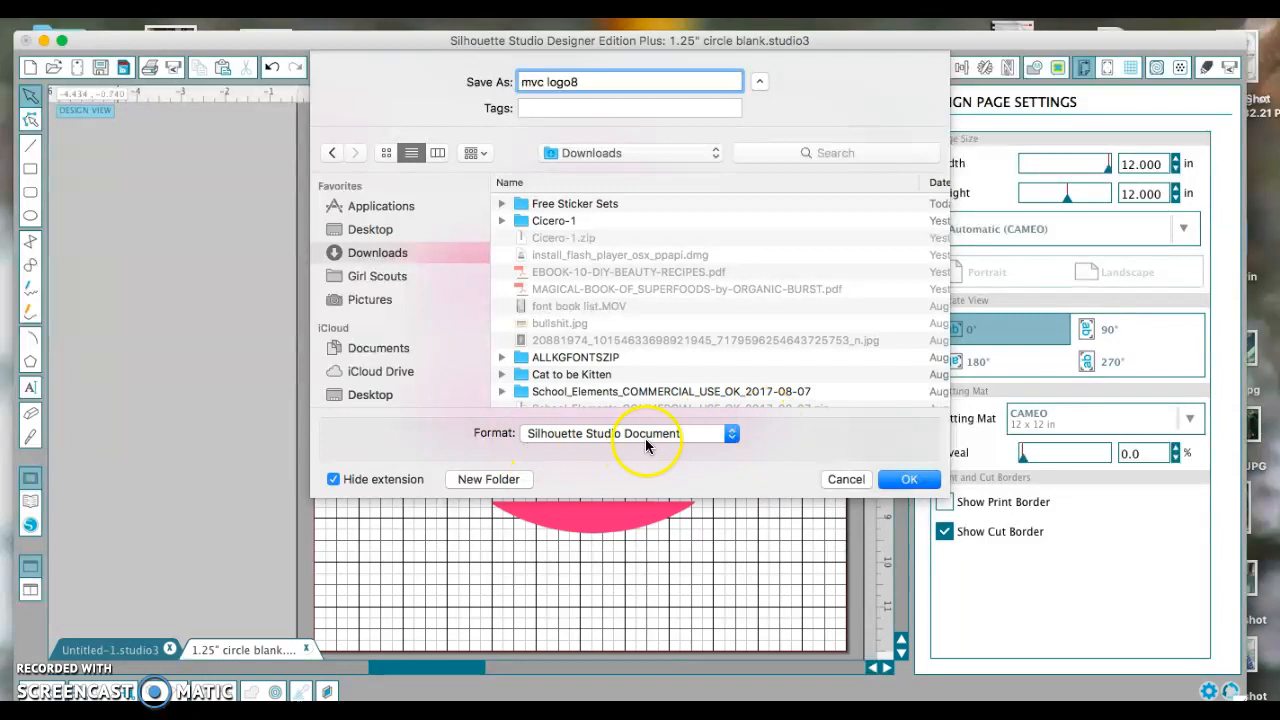
click(908, 479)
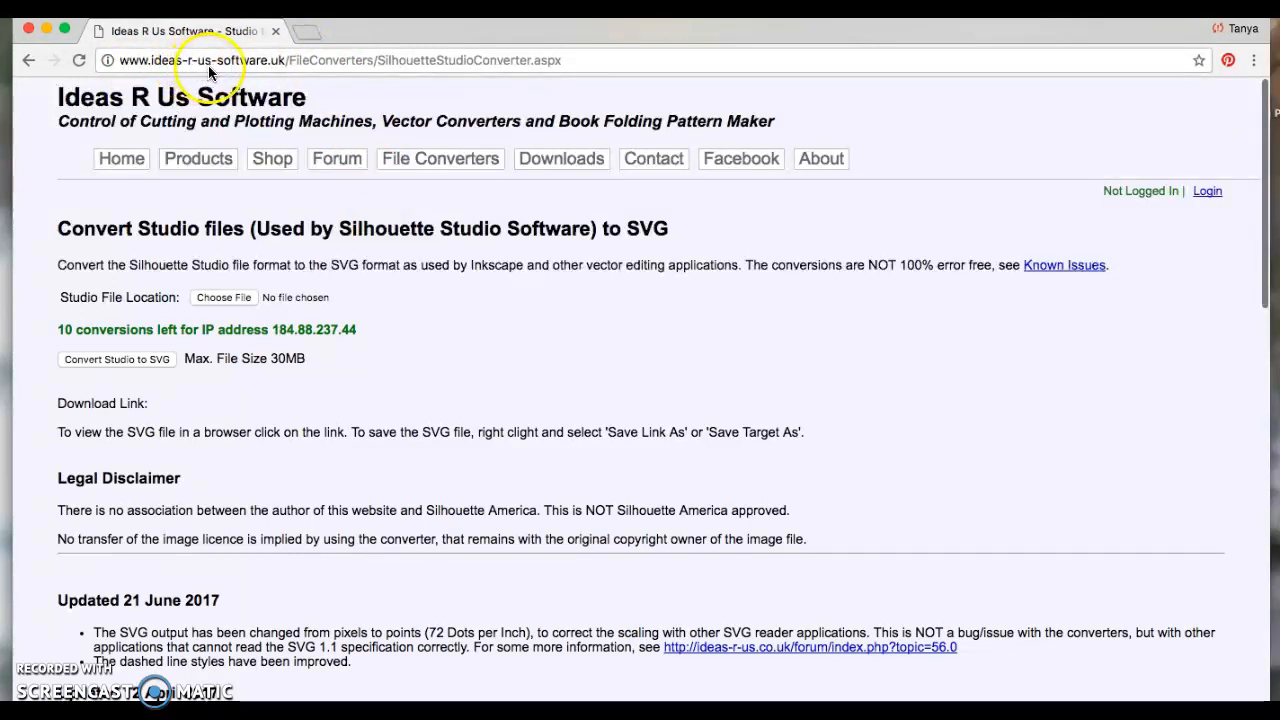
mouse_move(270, 75)
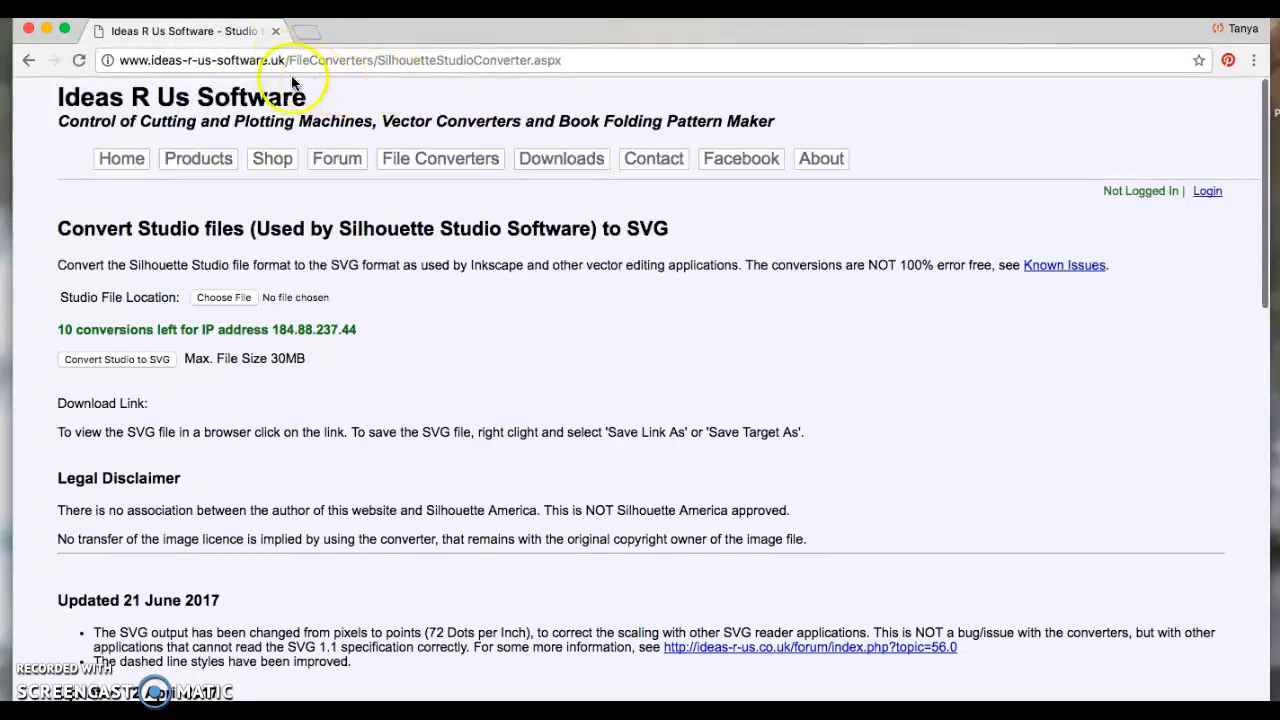
mouse_move(377, 84)
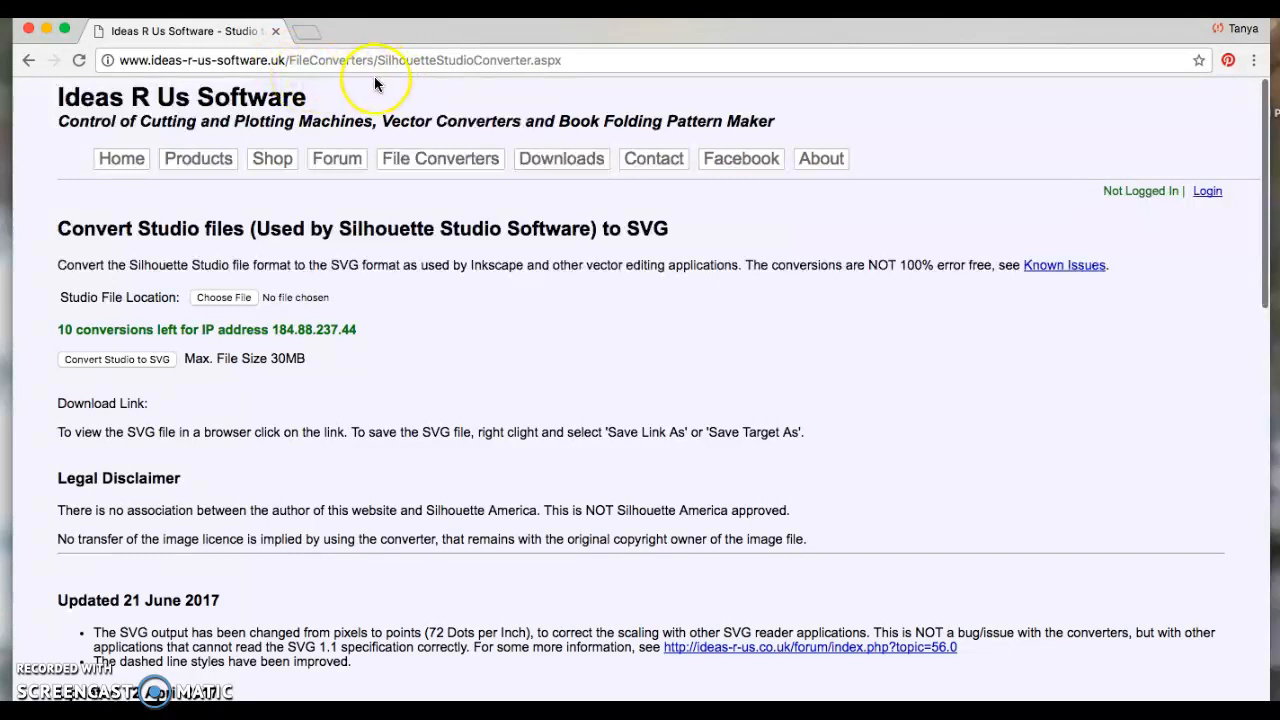
mouse_move(75, 230)
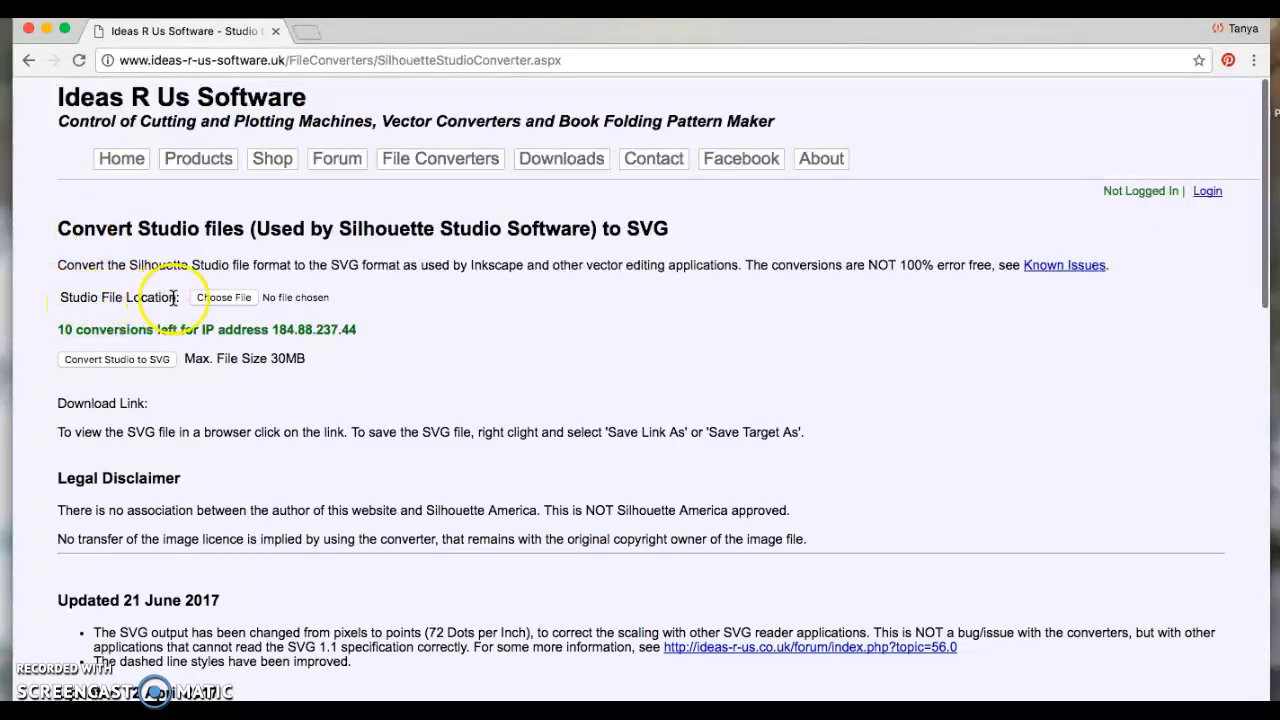
Upload mvc logo8.studio3 from Downloads to the Ideas R Us converter
click(224, 297)
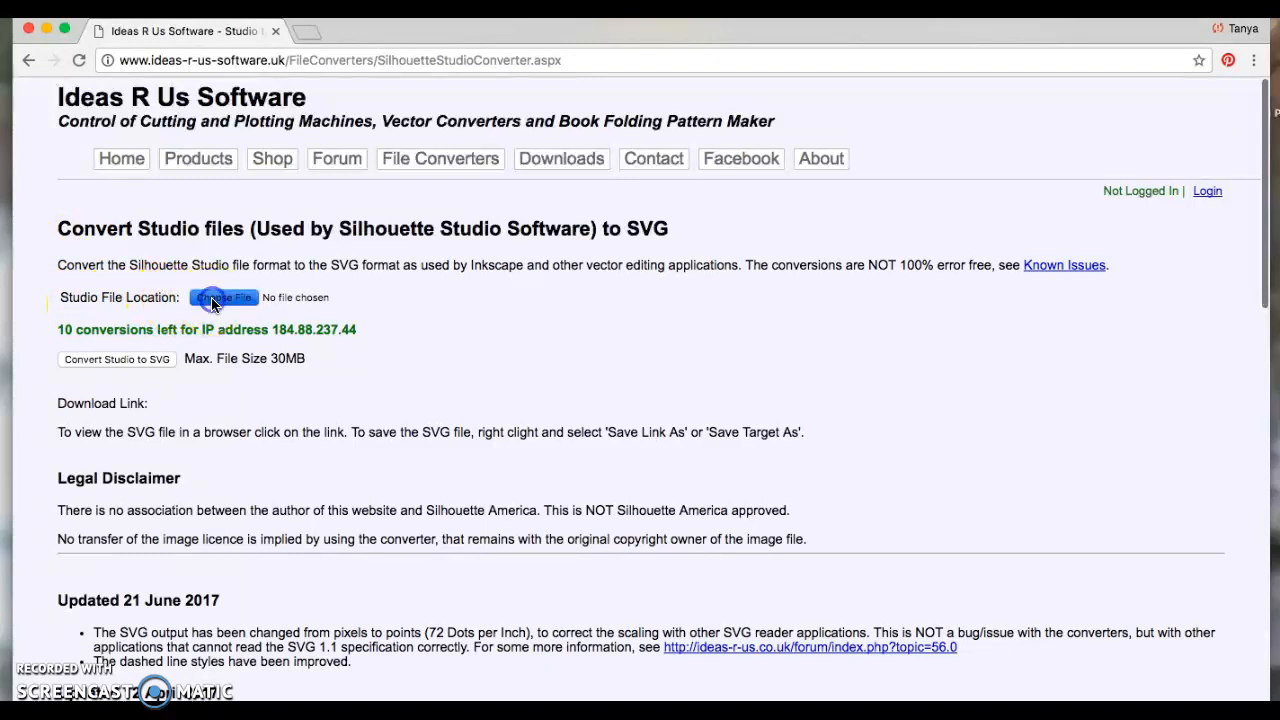
click(223, 297)
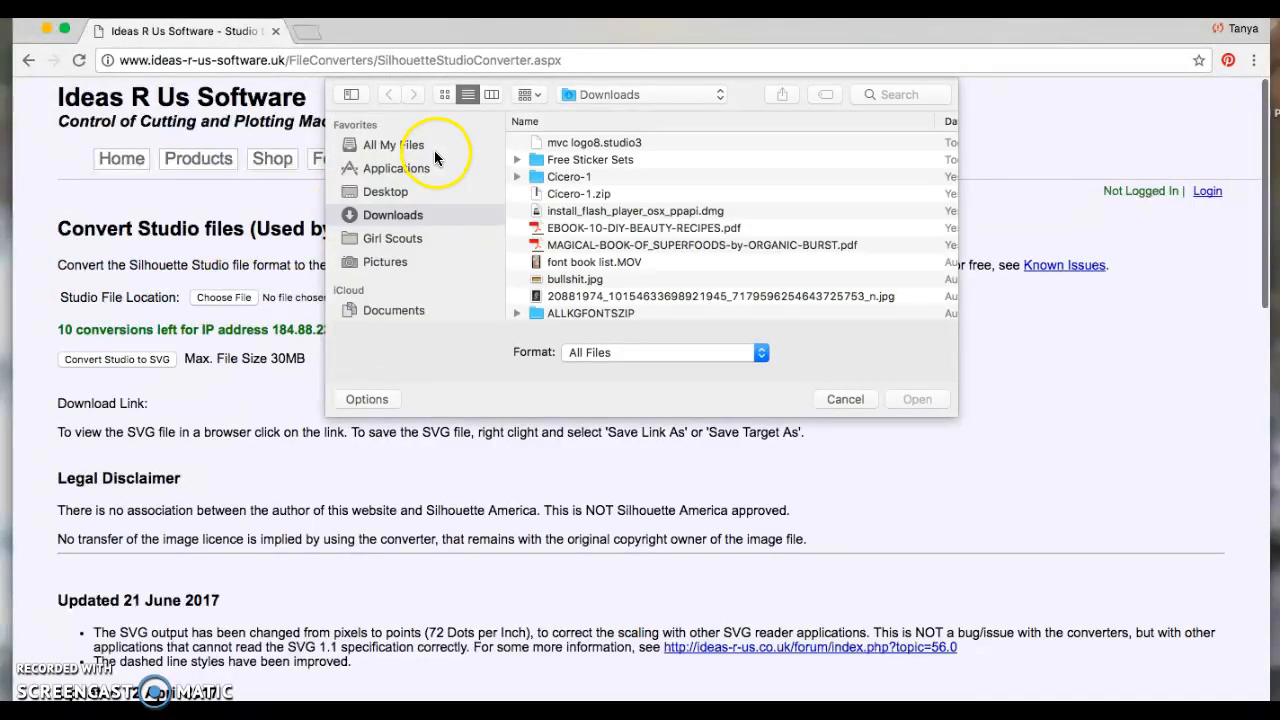
mouse_move(442, 215)
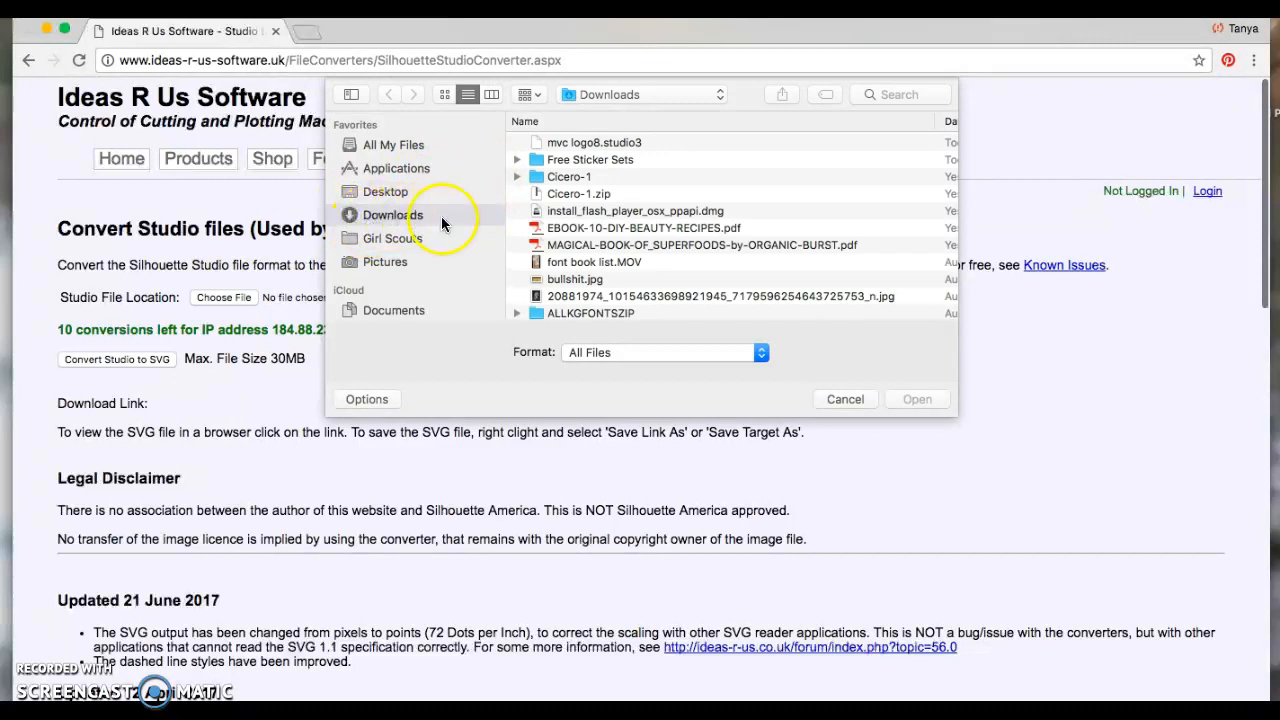
mouse_move(580, 142)
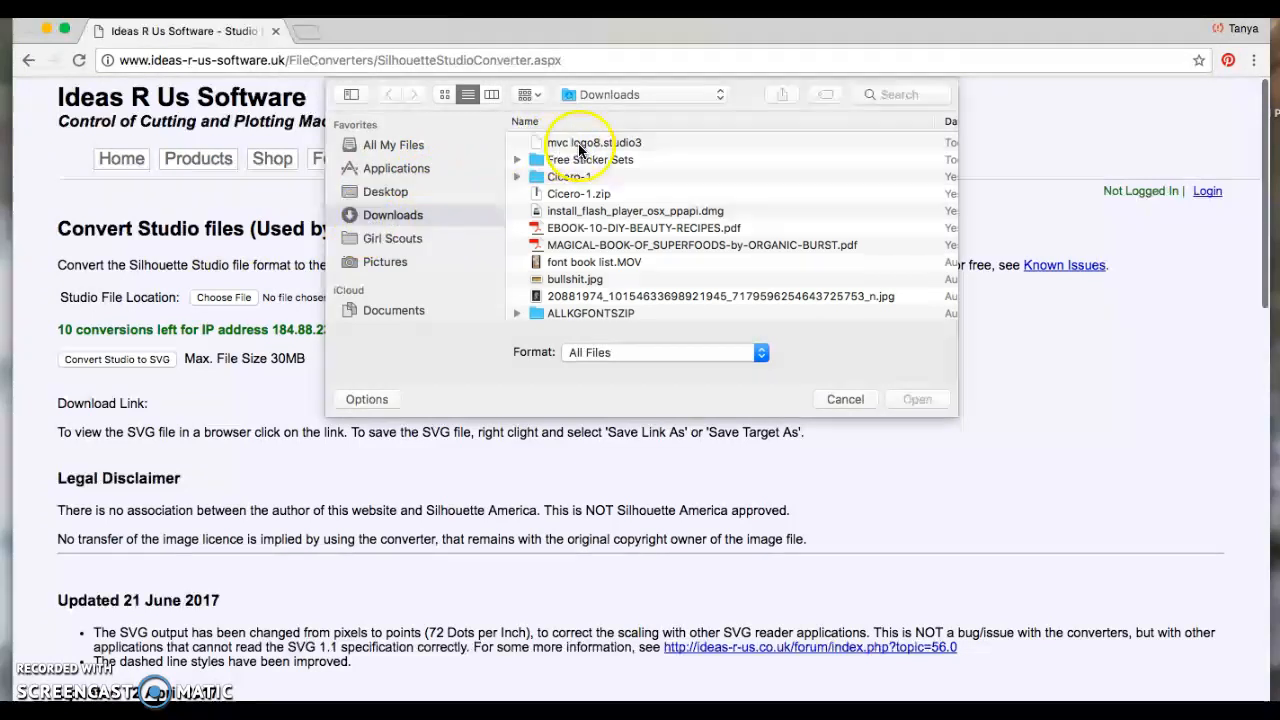
mouse_move(600, 150)
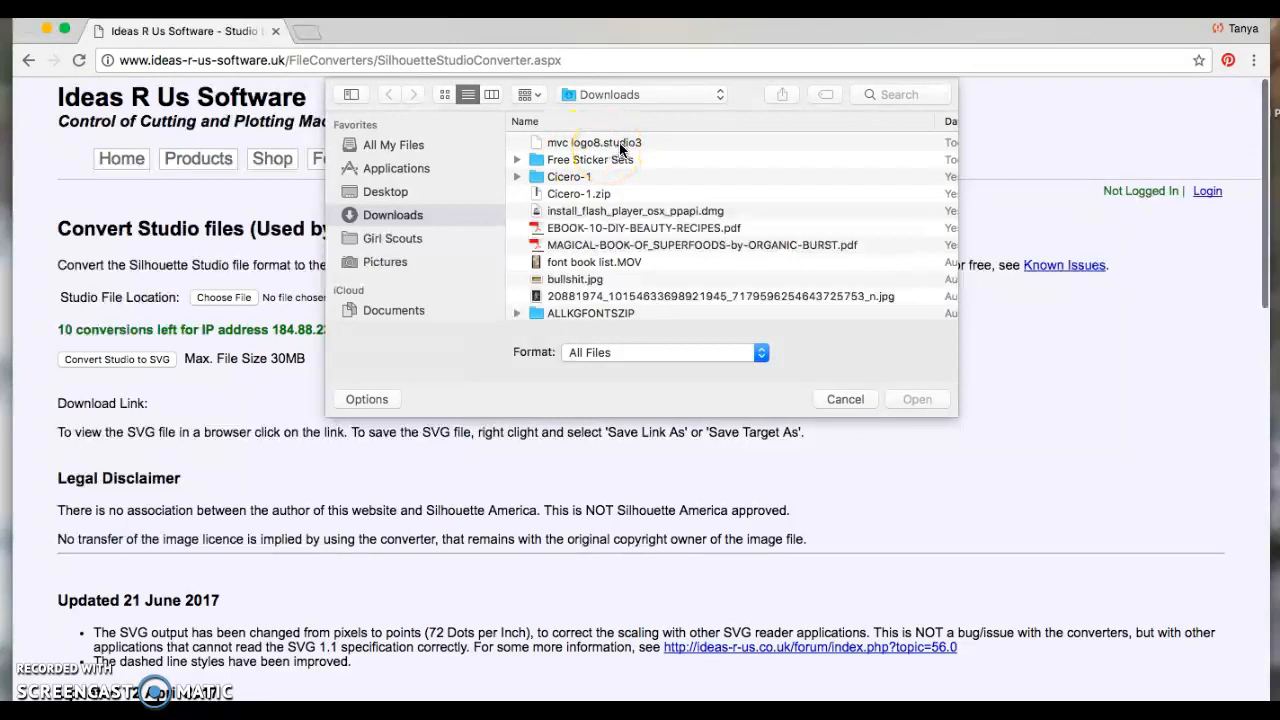
click(594, 142)
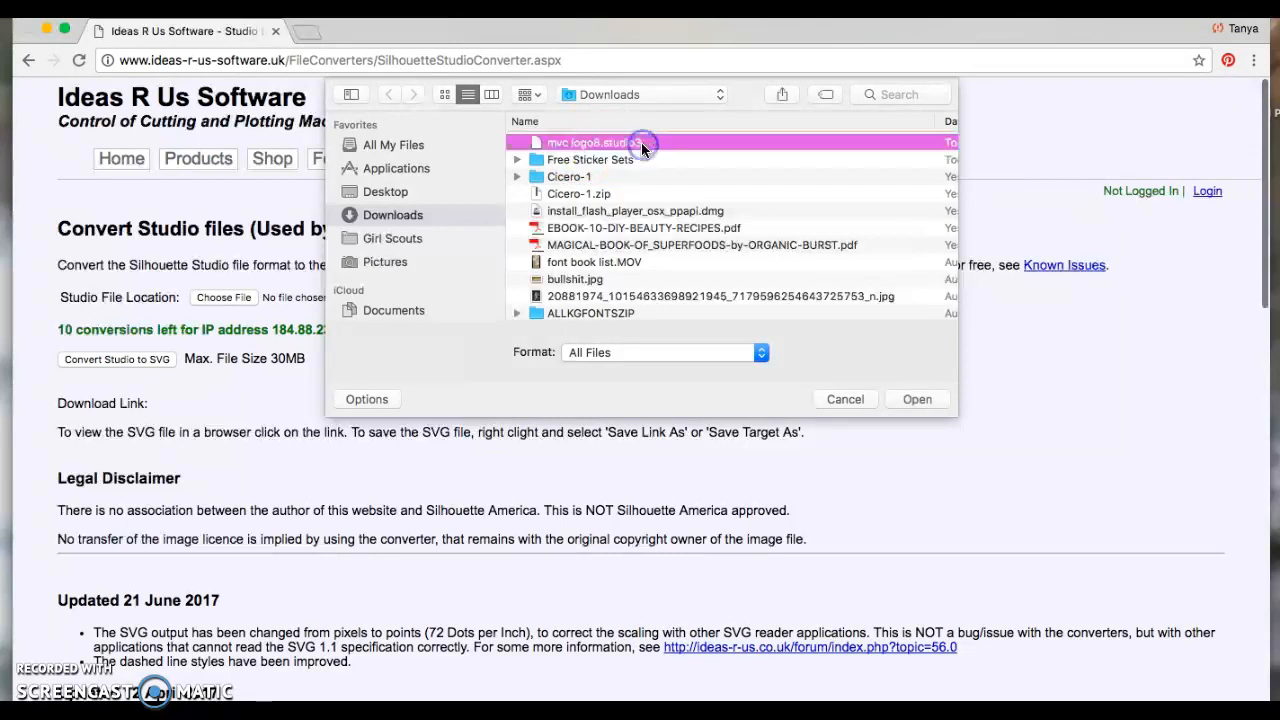
click(916, 399)
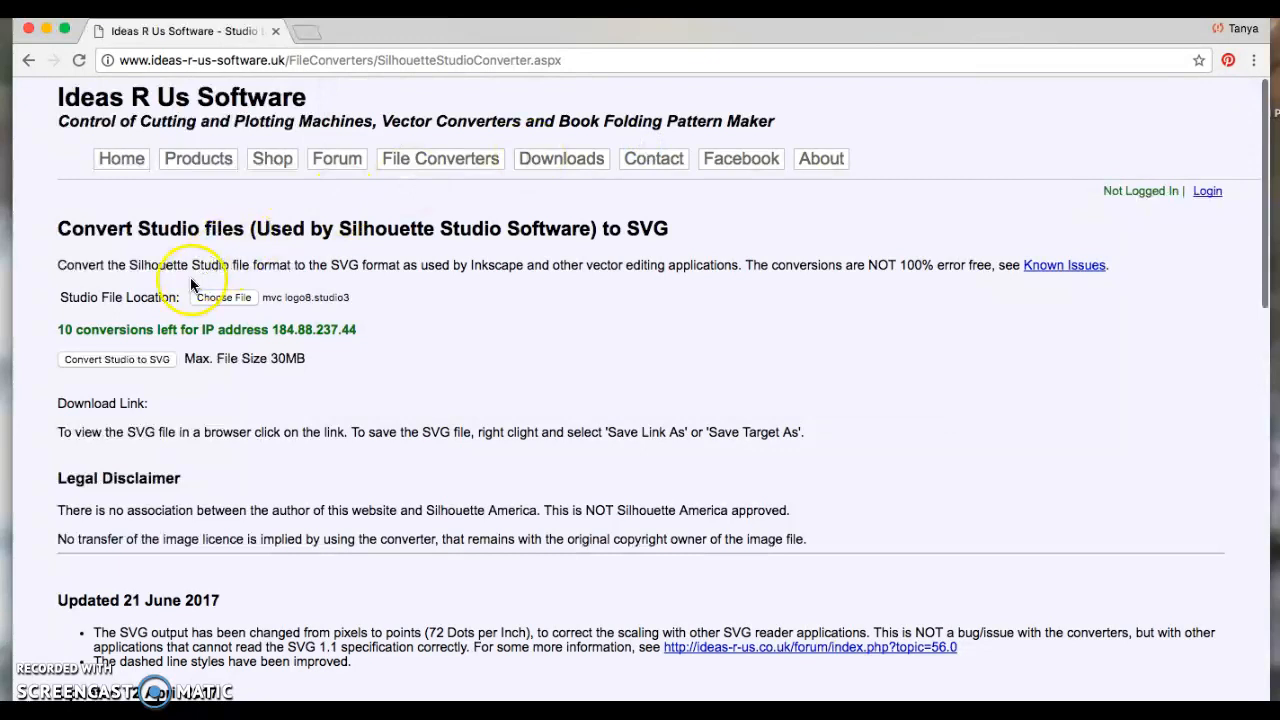
mouse_move(365, 305)
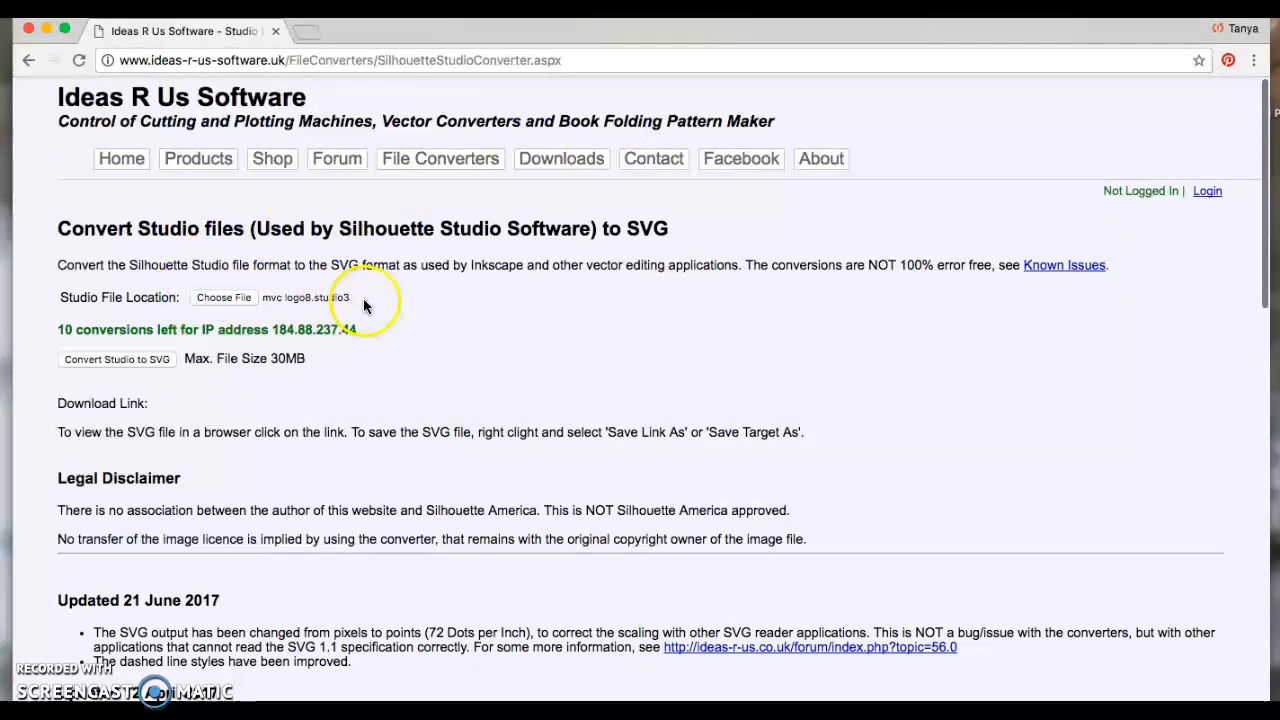
Convert the Studio file to SVG and open the mvc logo8 result
click(116, 358)
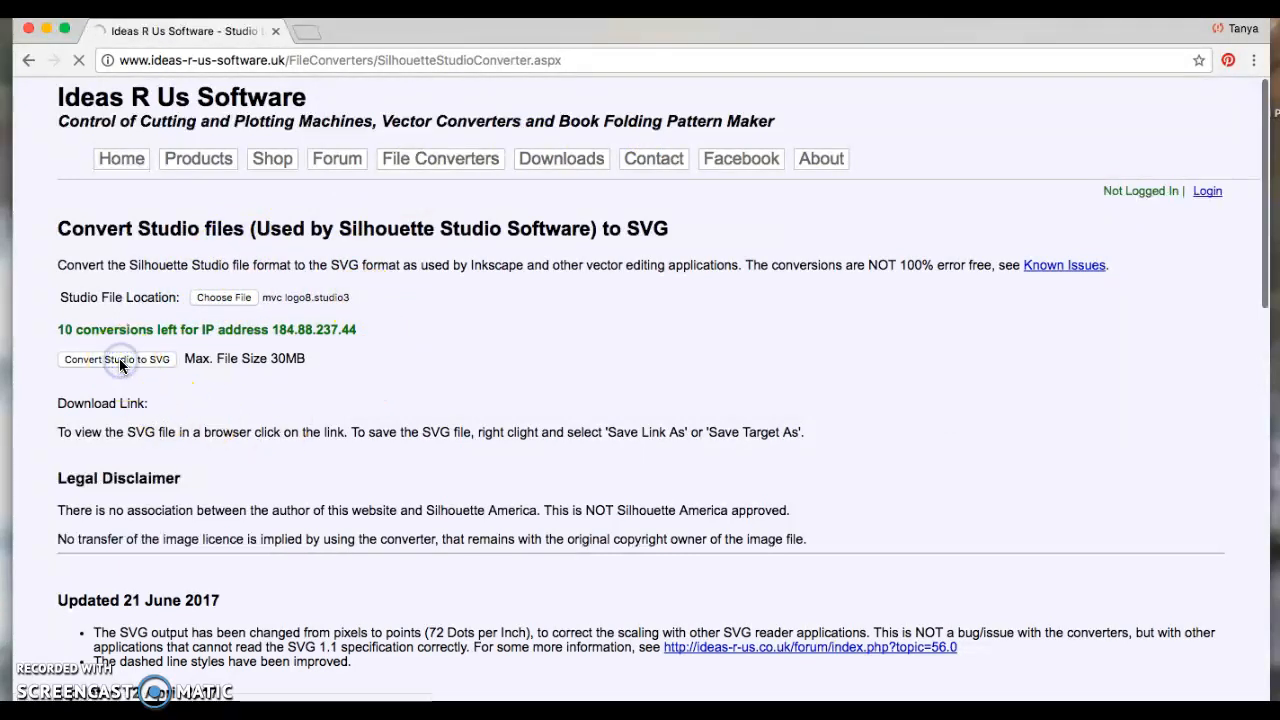
click(116, 358)
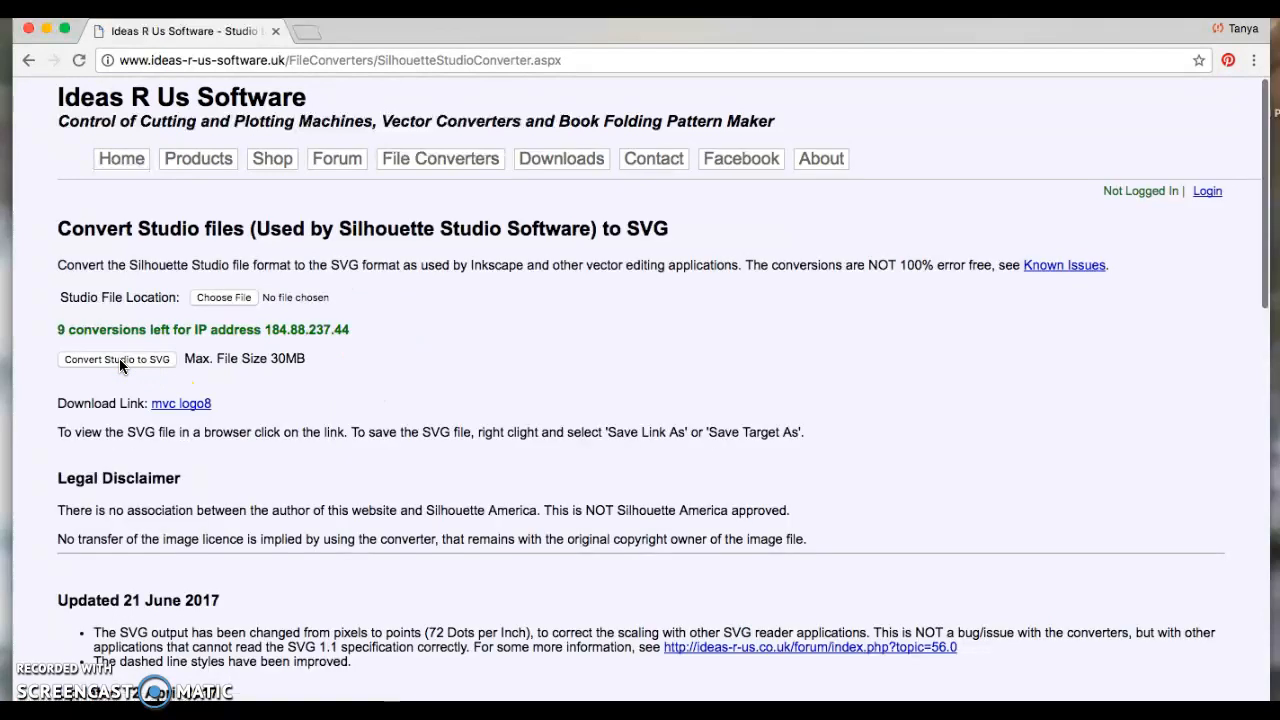
mouse_move(205, 375)
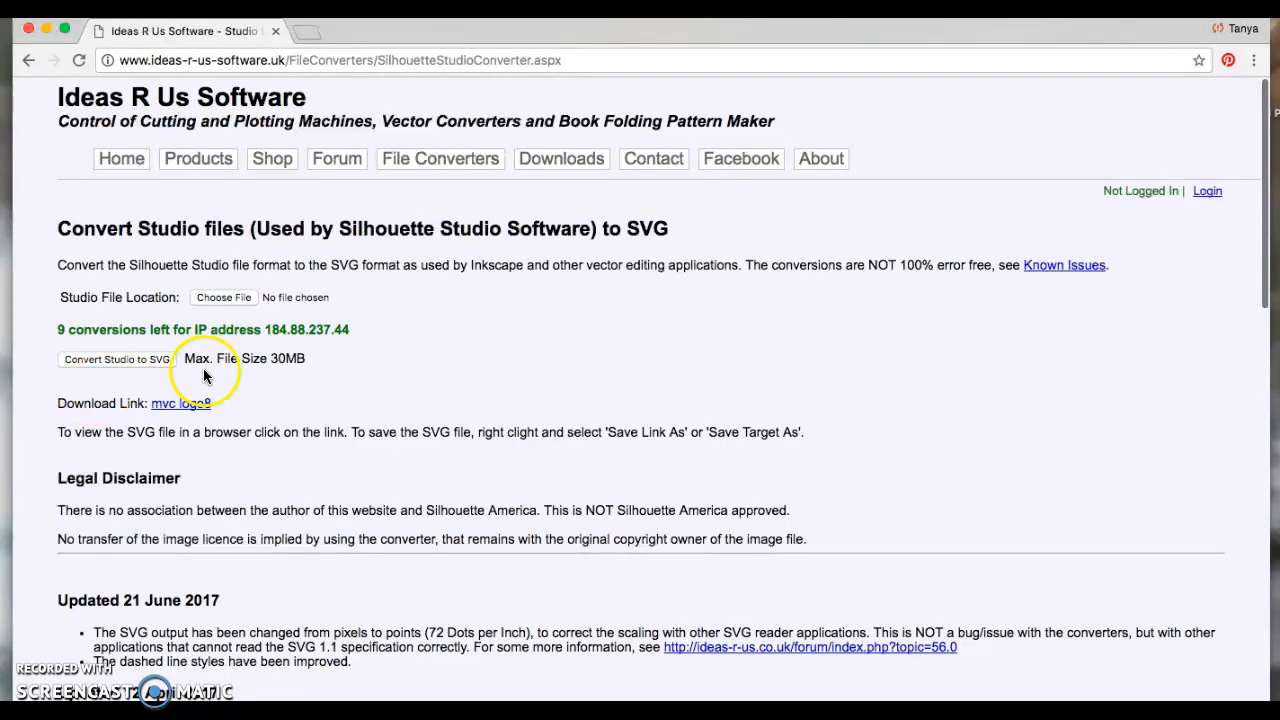
mouse_move(165, 417)
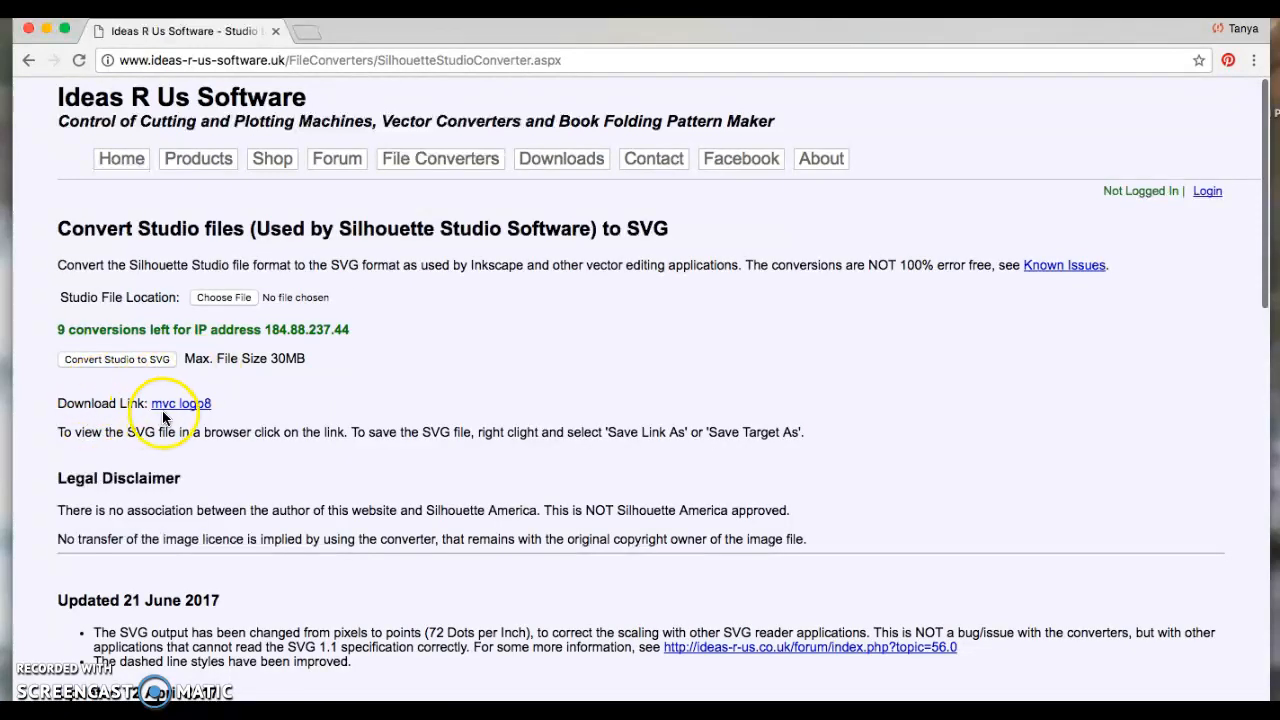
click(180, 403)
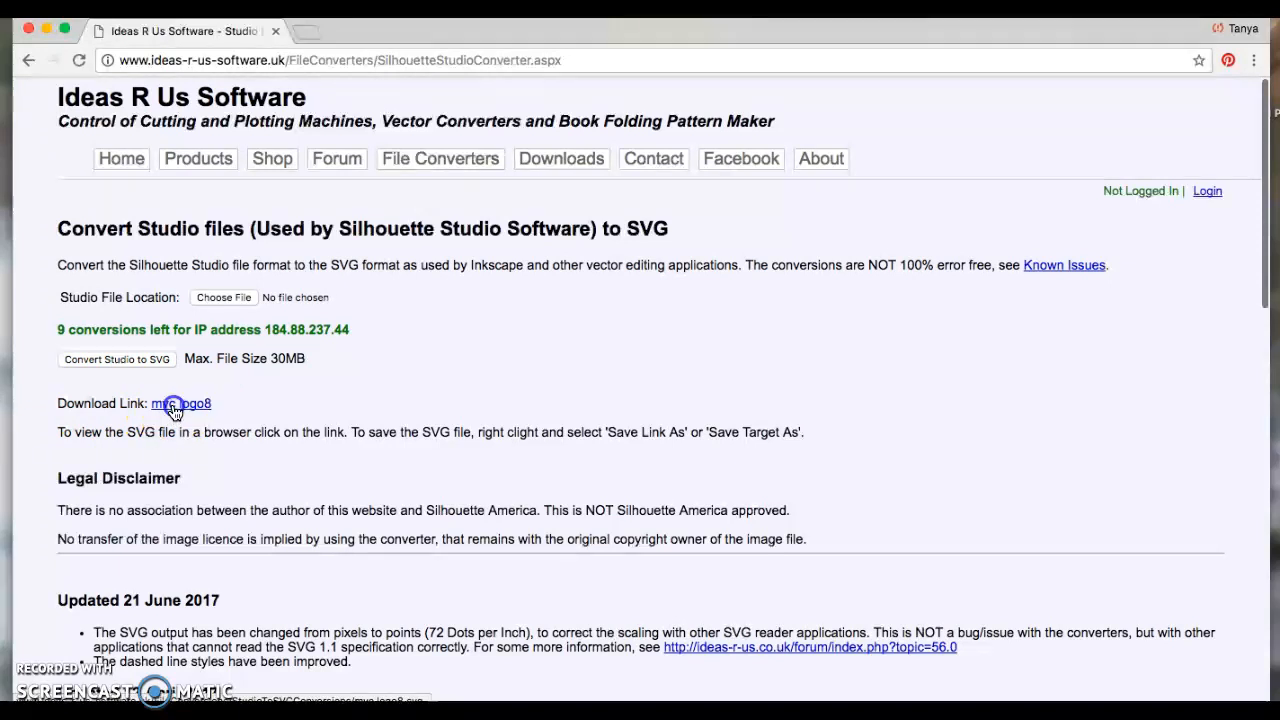
View the converted logo and save it as SVG 'mvc logo88' in Downloads
click(180, 403)
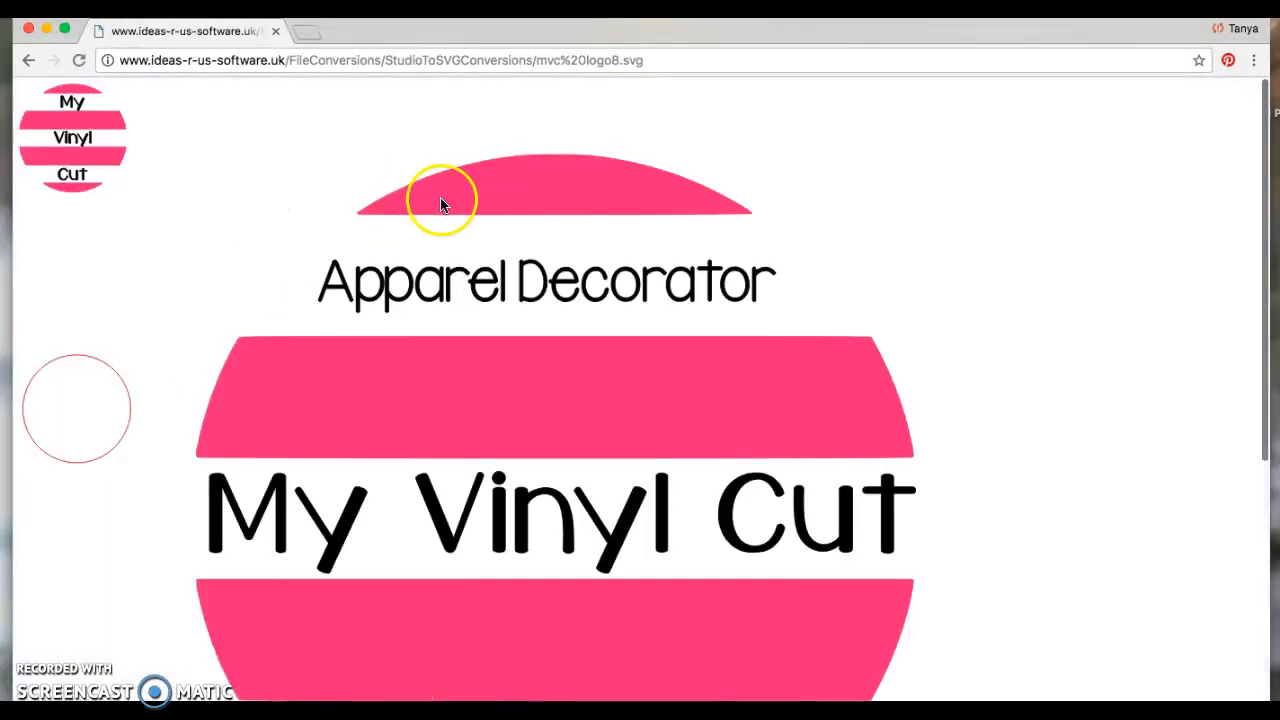
scroll(down, 3)
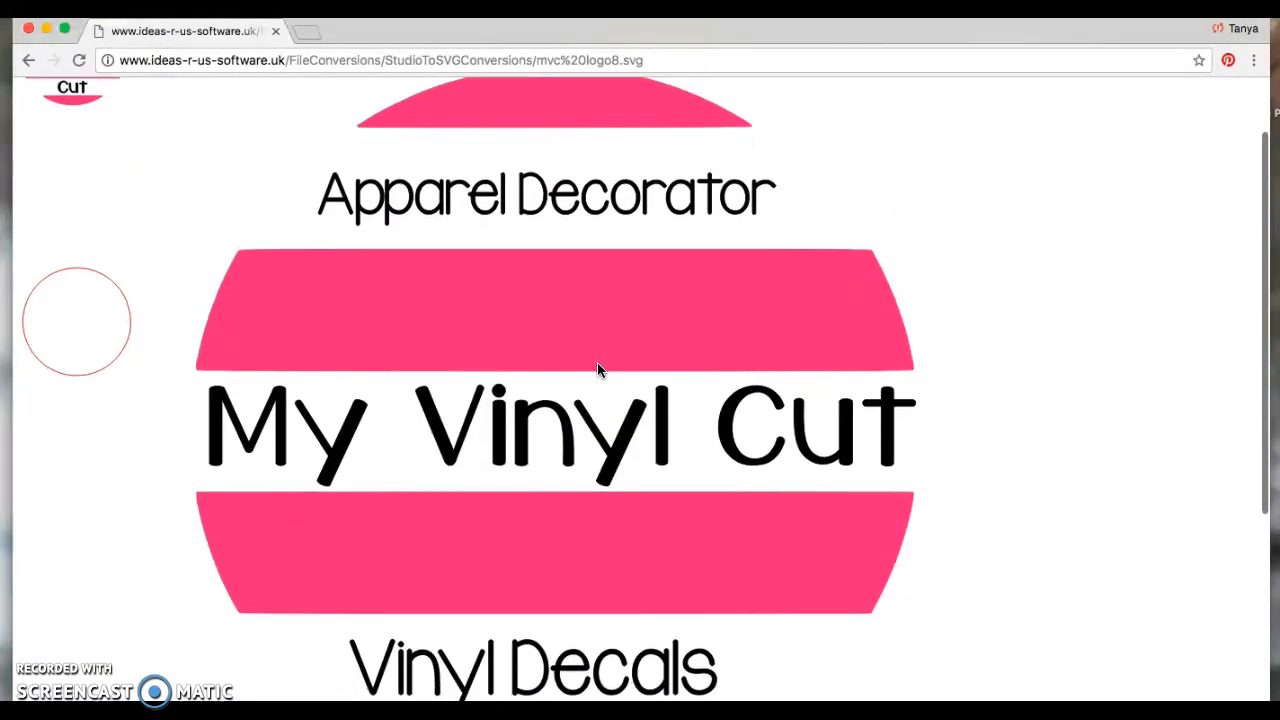
scroll(up, 3)
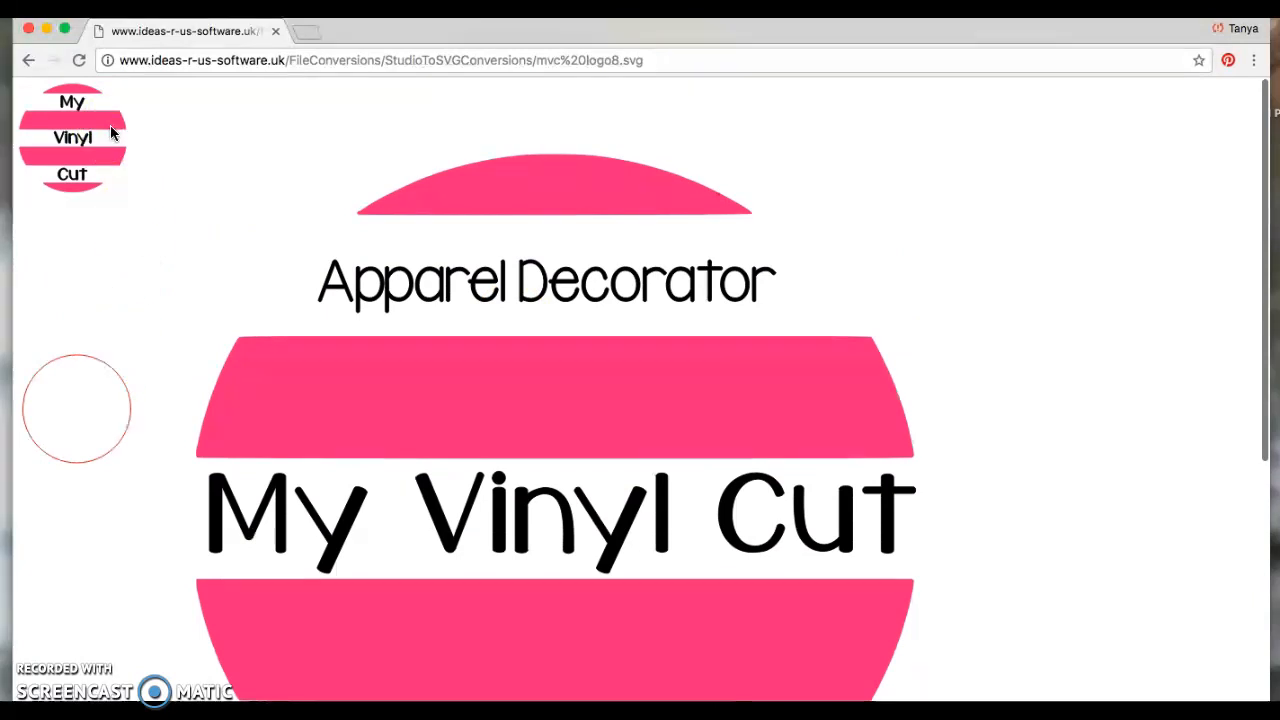
mouse_move(620, 383)
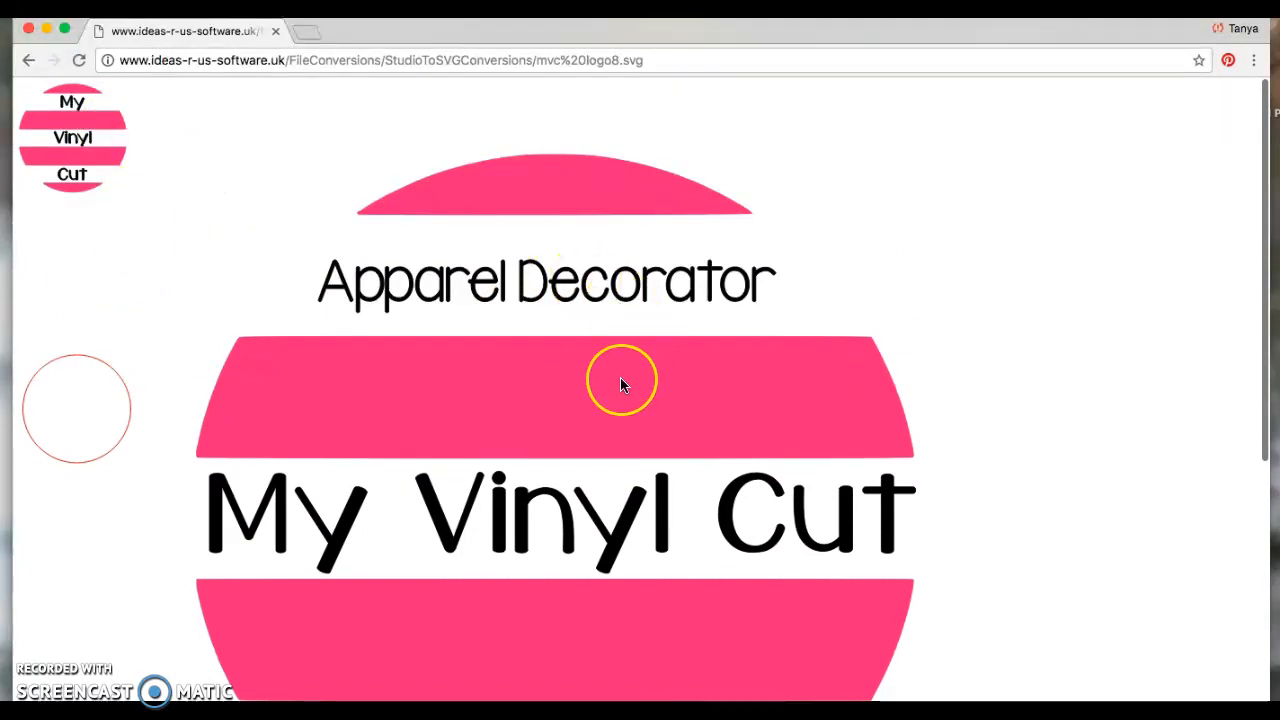
scroll(down, 3)
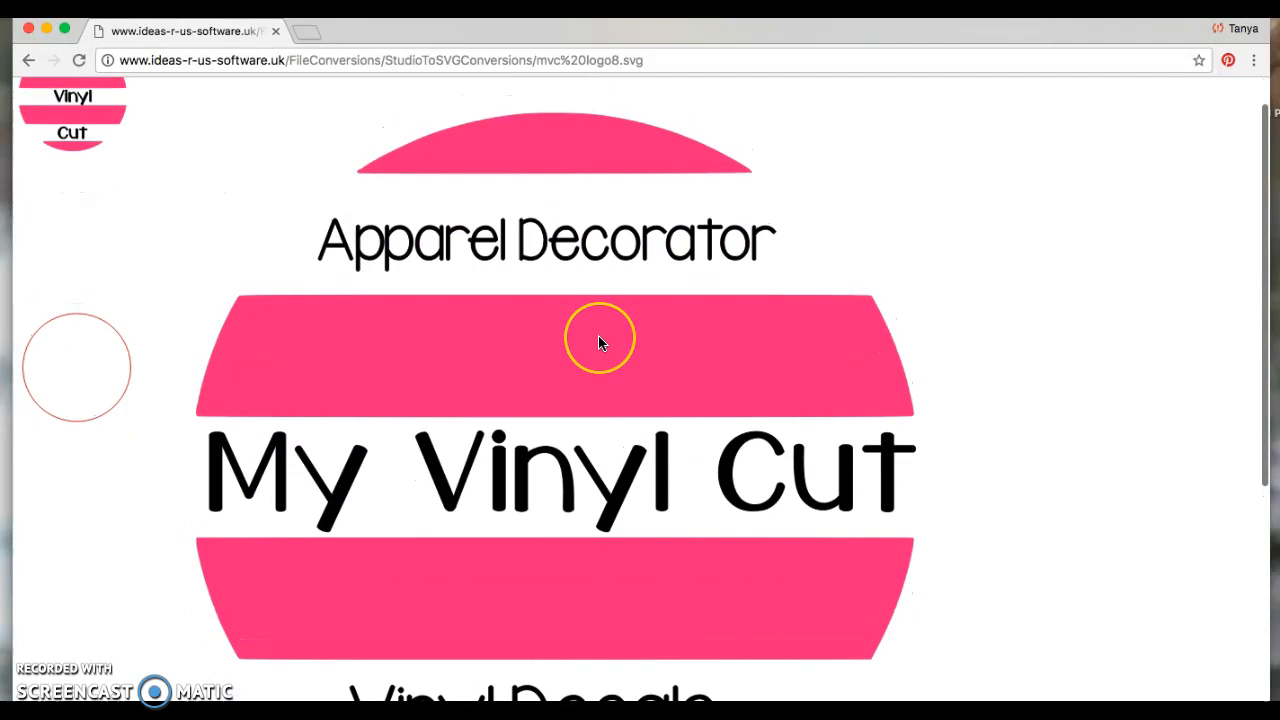
right_click(600, 340)
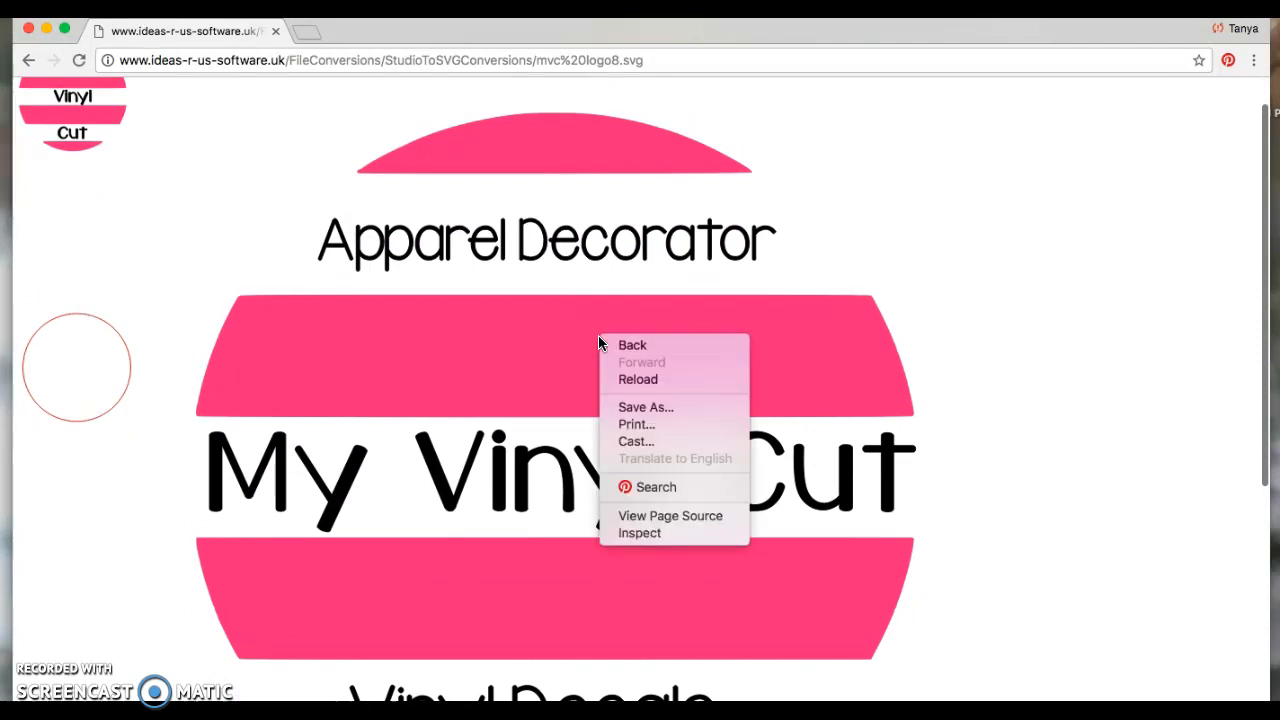
click(645, 407)
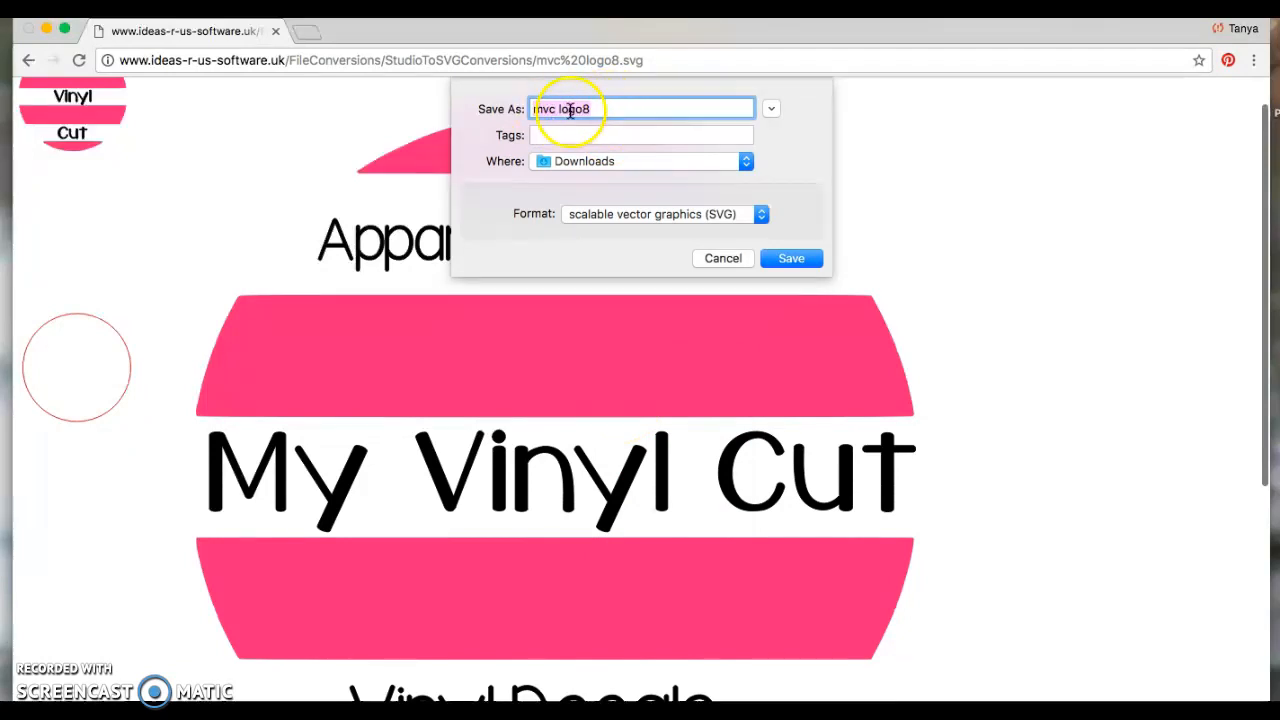
mouse_move(590, 190)
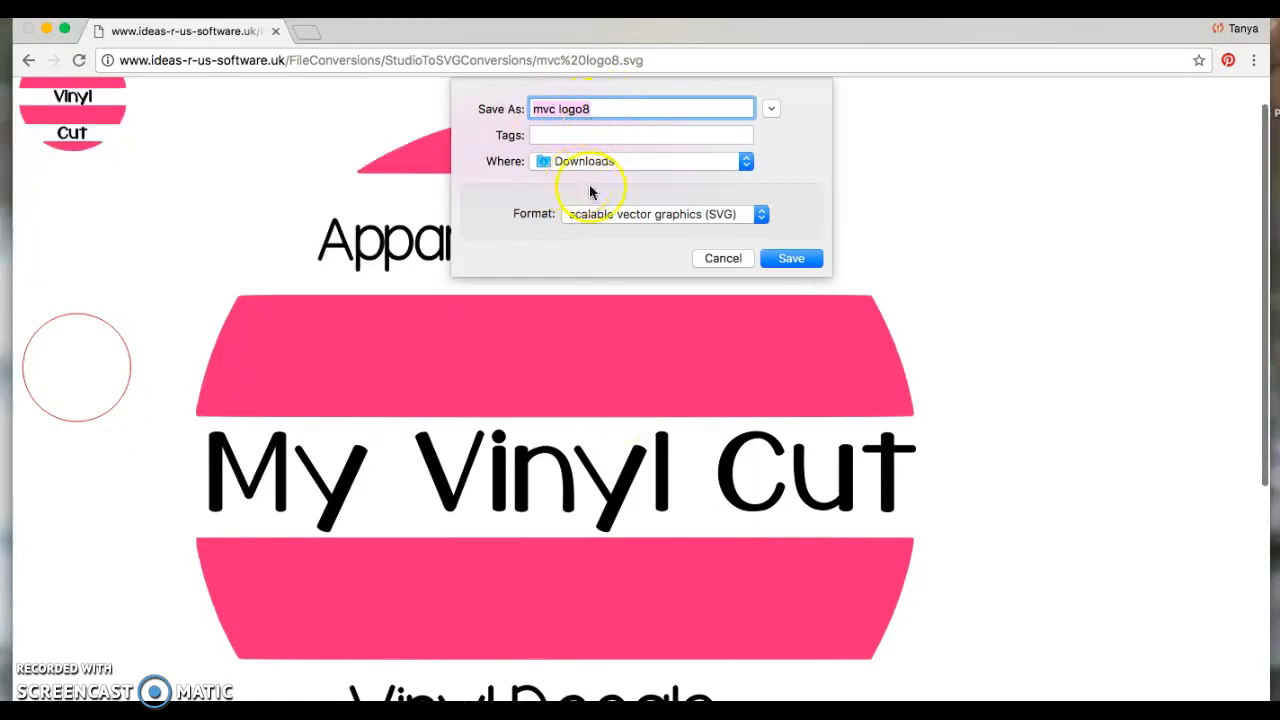
mouse_move(640, 220)
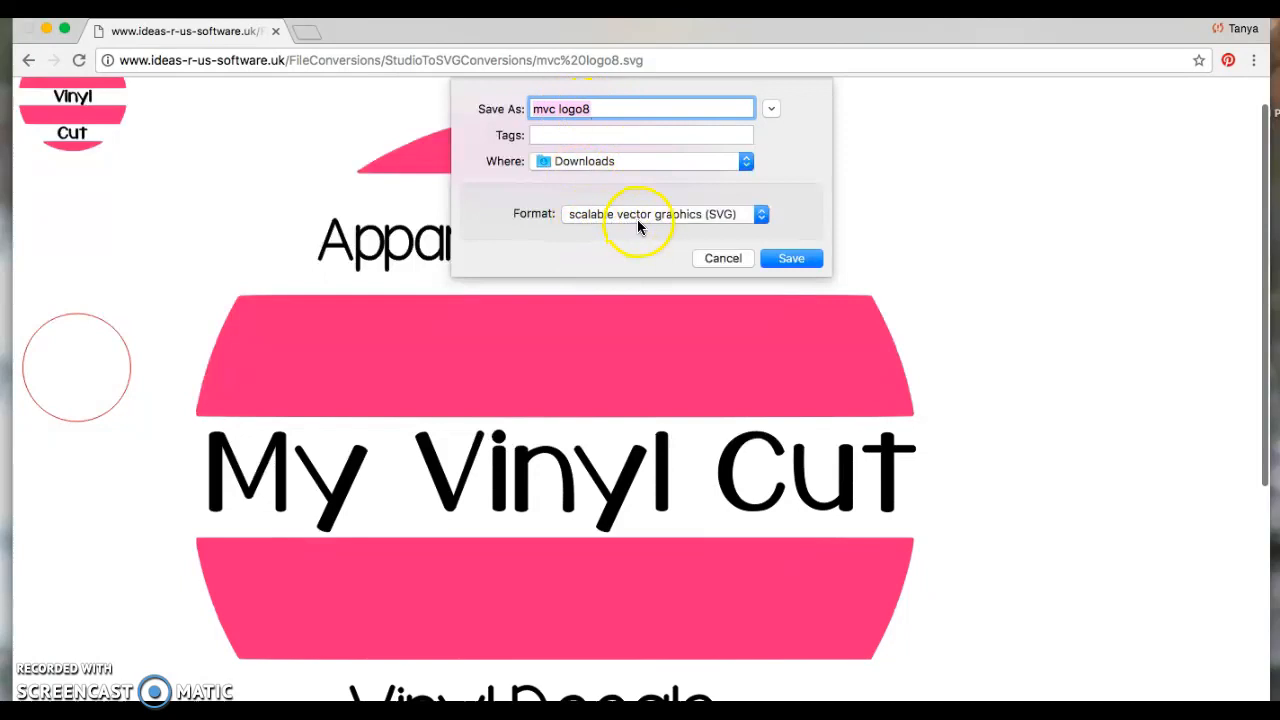
mouse_move(655, 228)
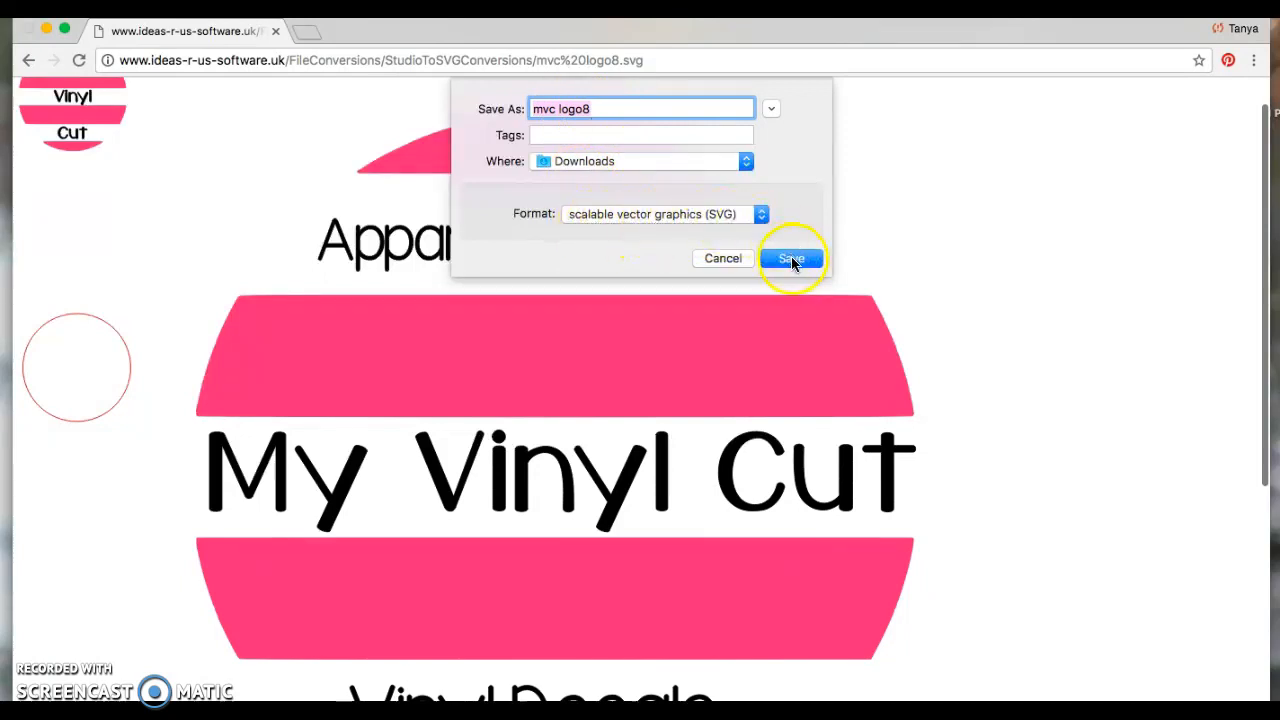
mouse_move(636, 108)
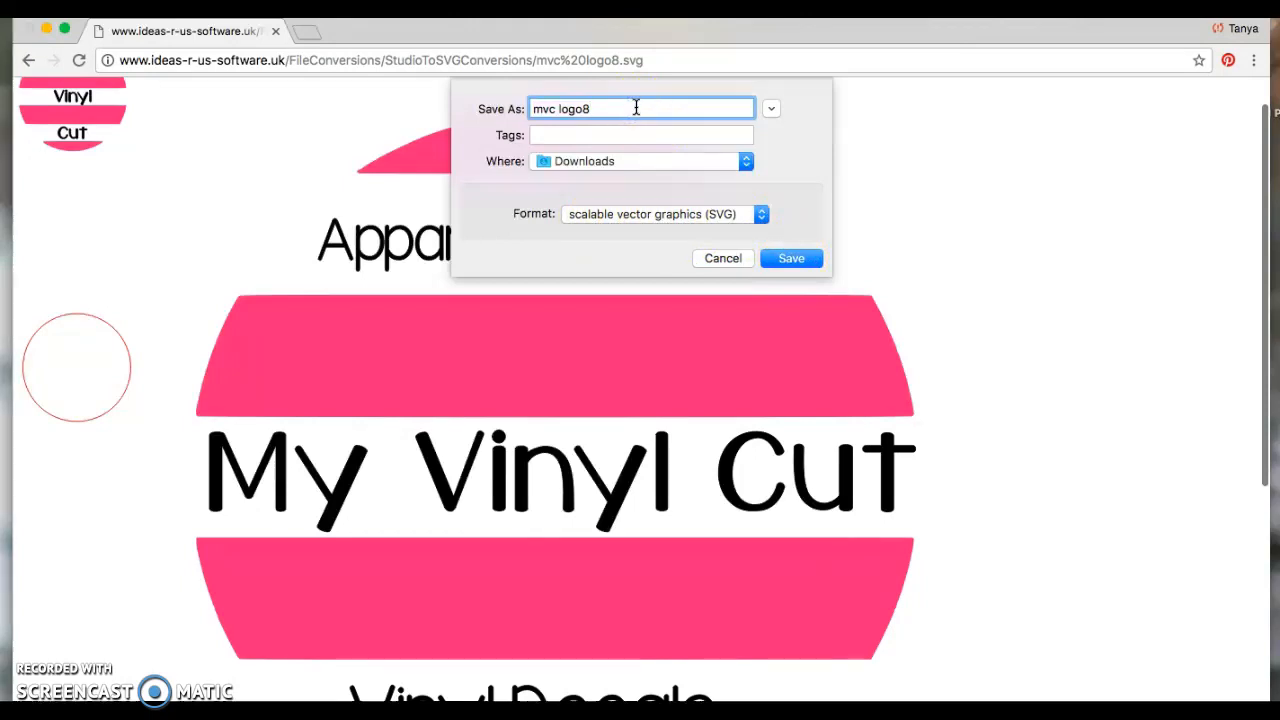
text(8)
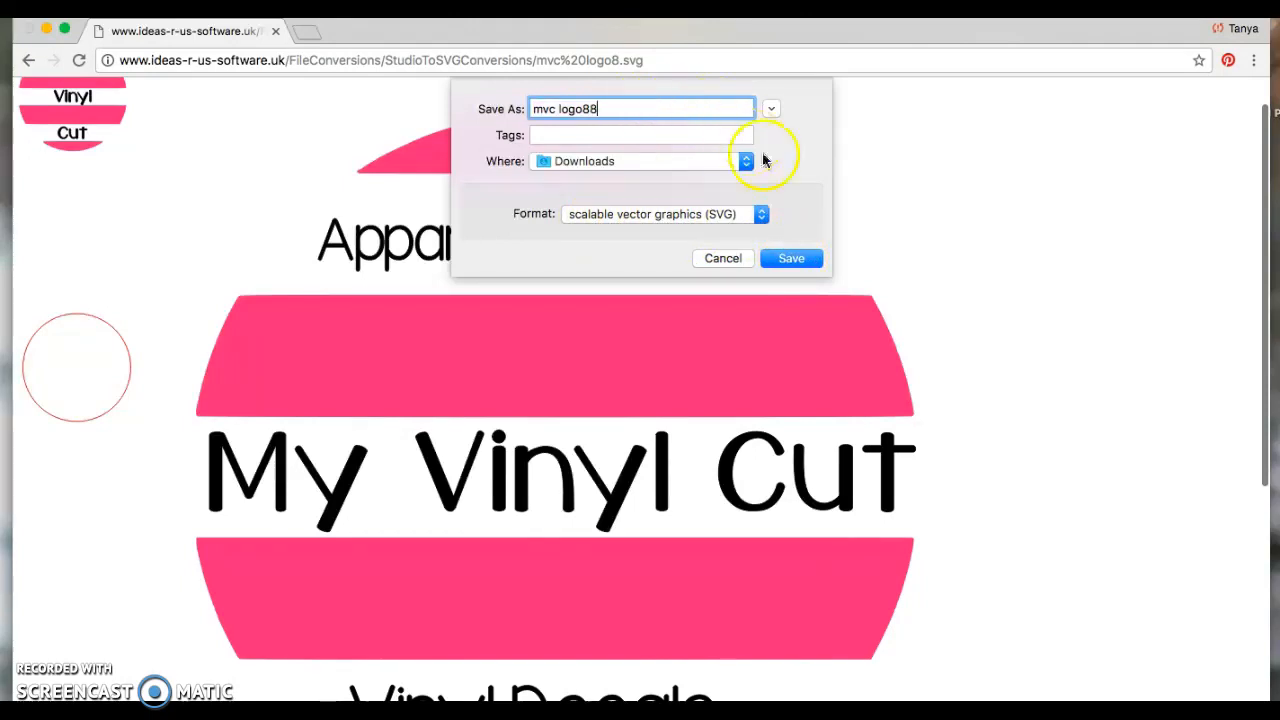
click(791, 258)
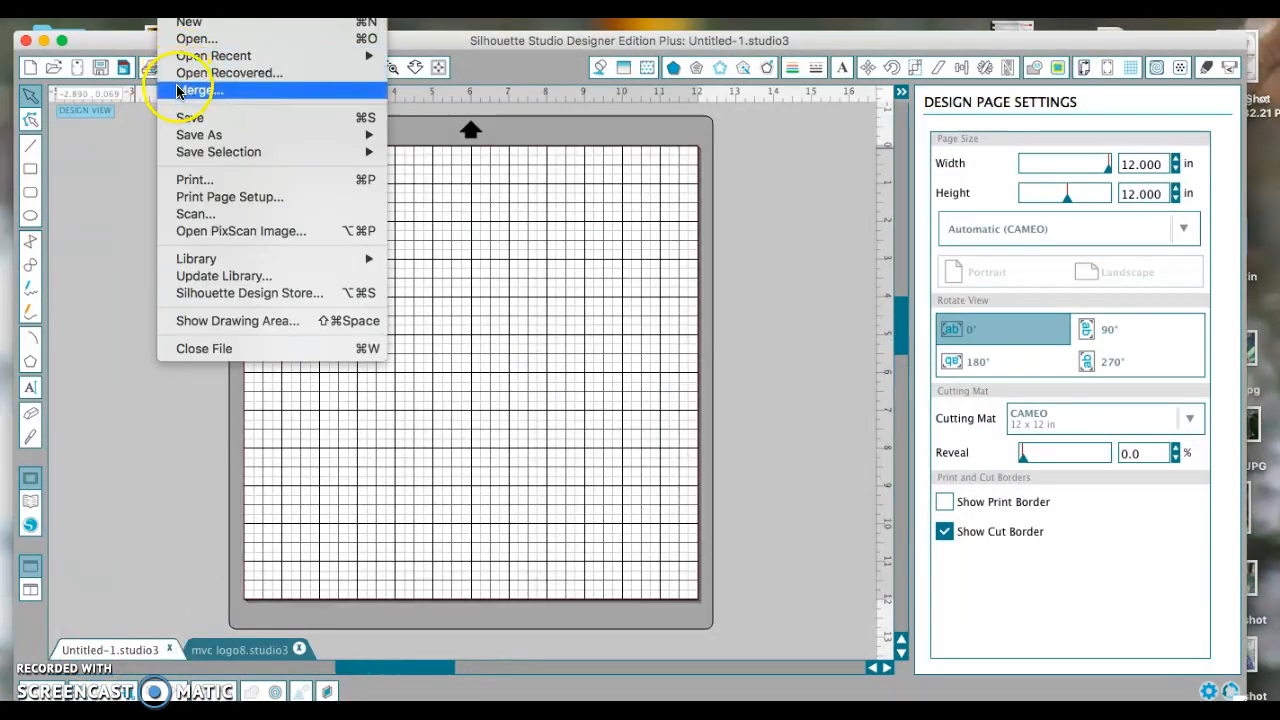
Merge the SVG logo onto the Untitled-1 page and scale it up
click(197, 90)
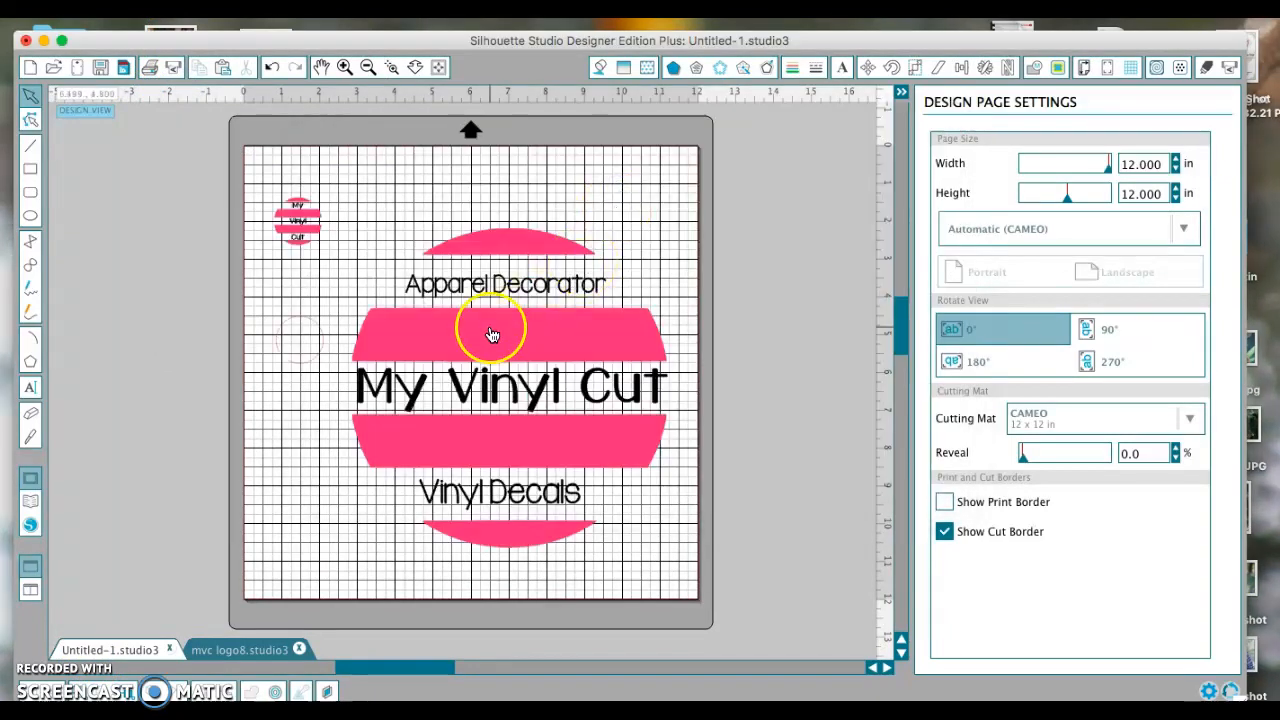
click(272, 67)
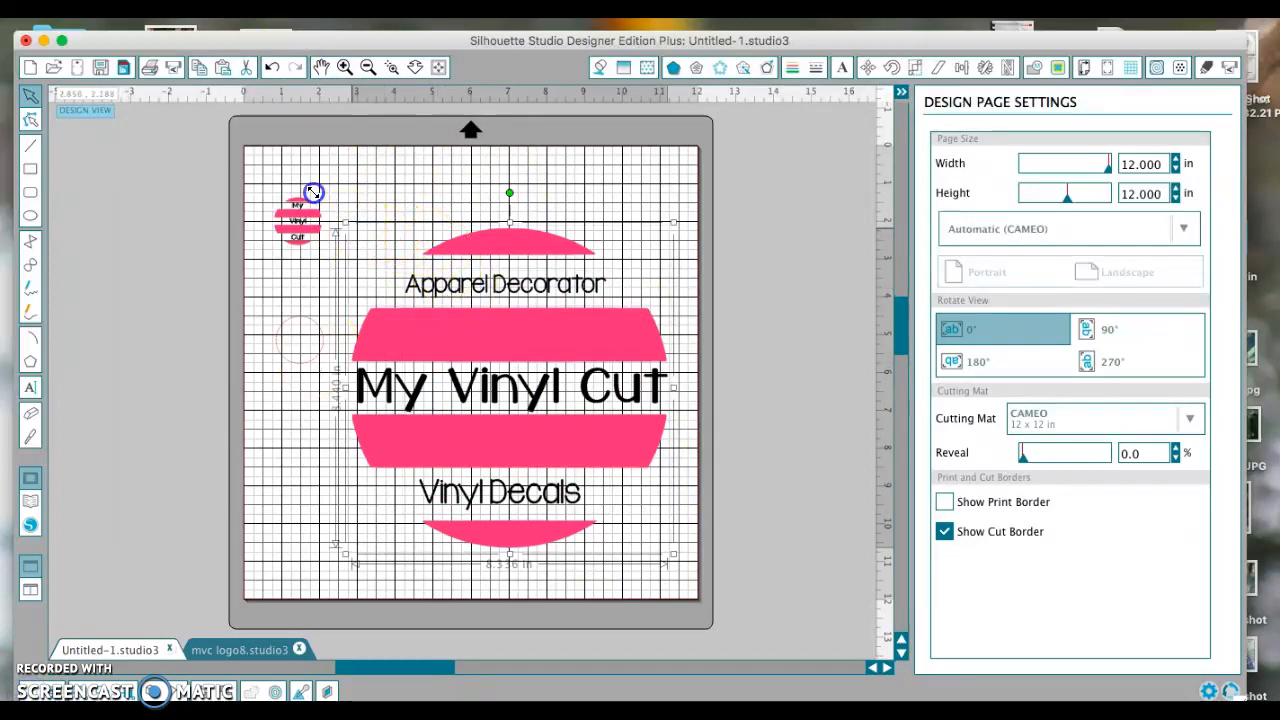
click(346, 67)
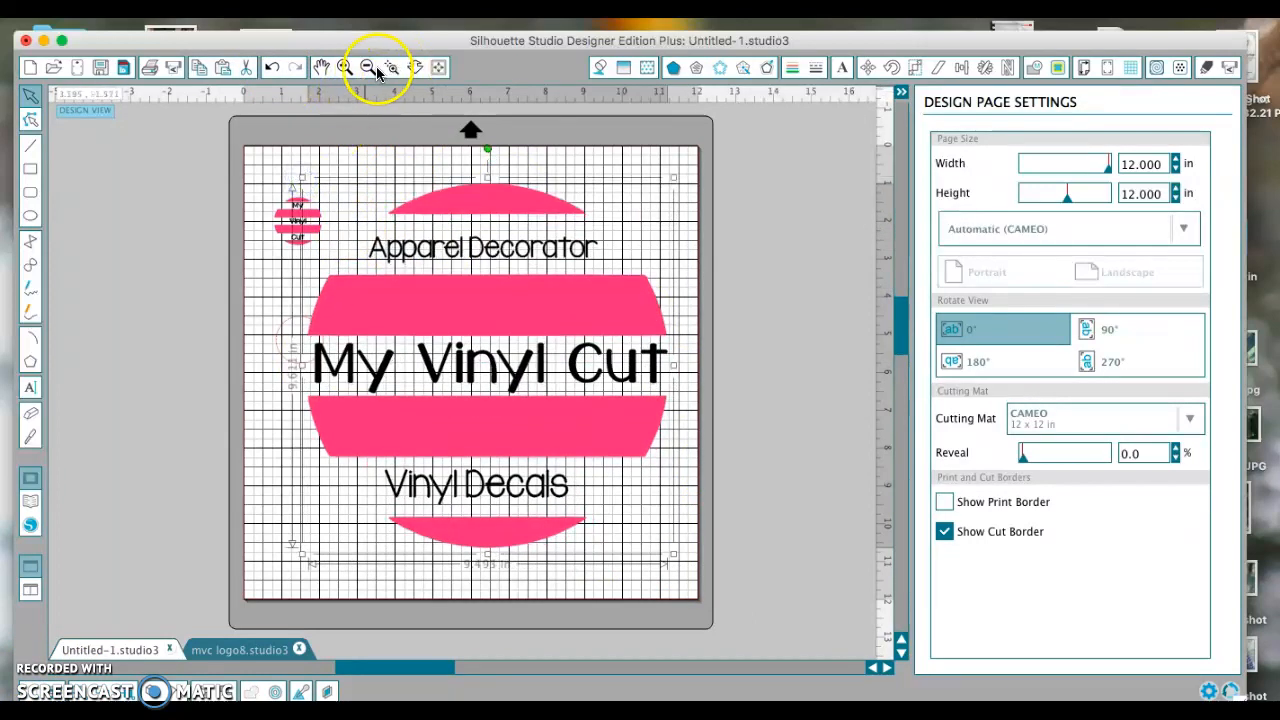
click(367, 67)
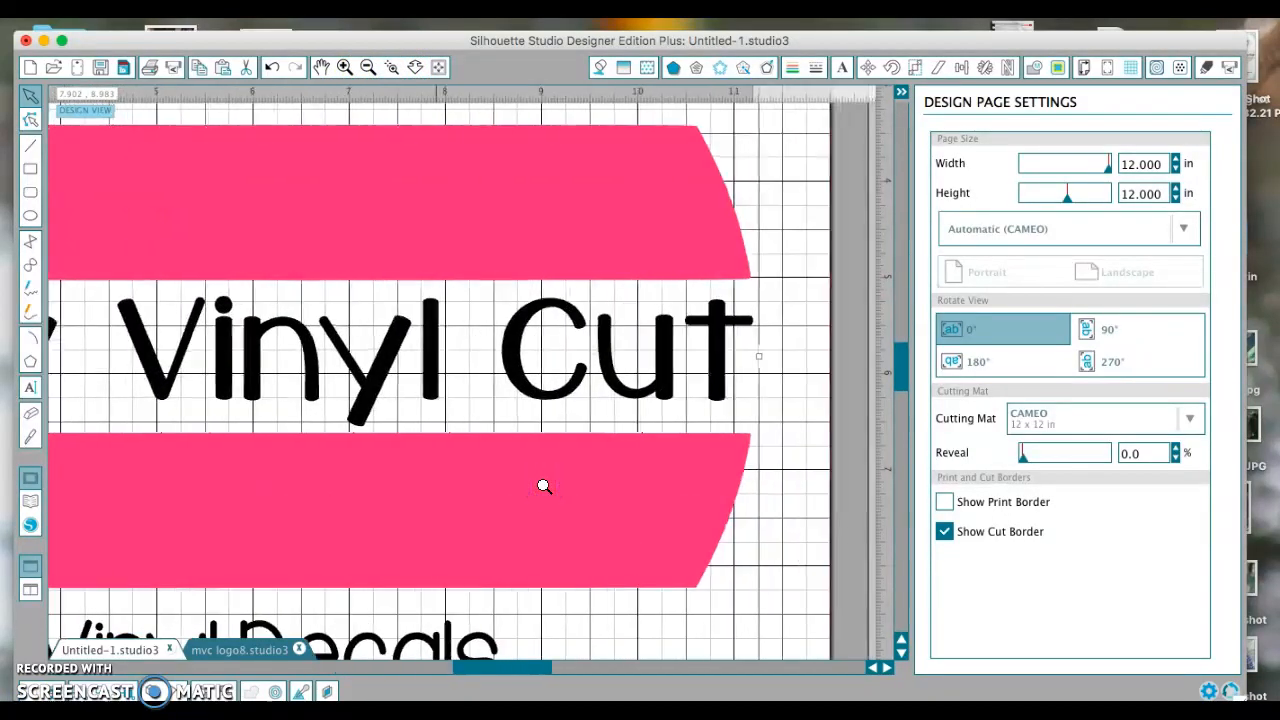
scroll(down, 3)
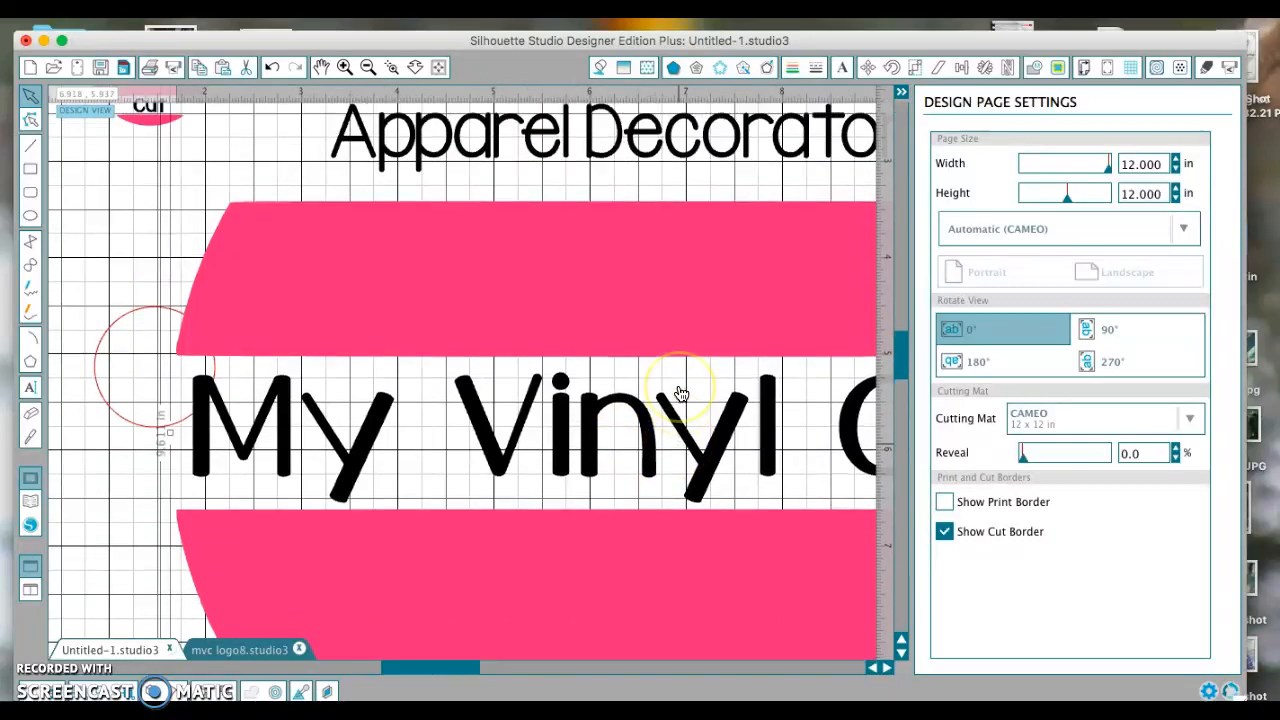
scroll(down, 3)
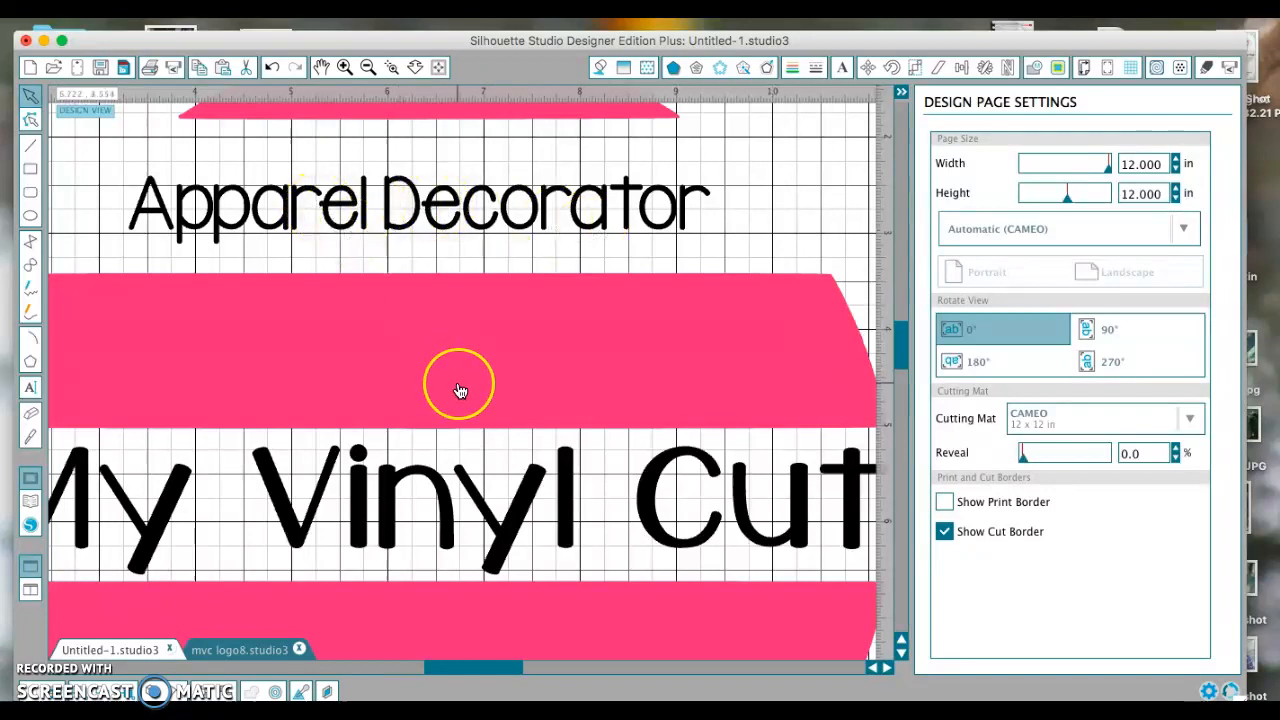
click(344, 67)
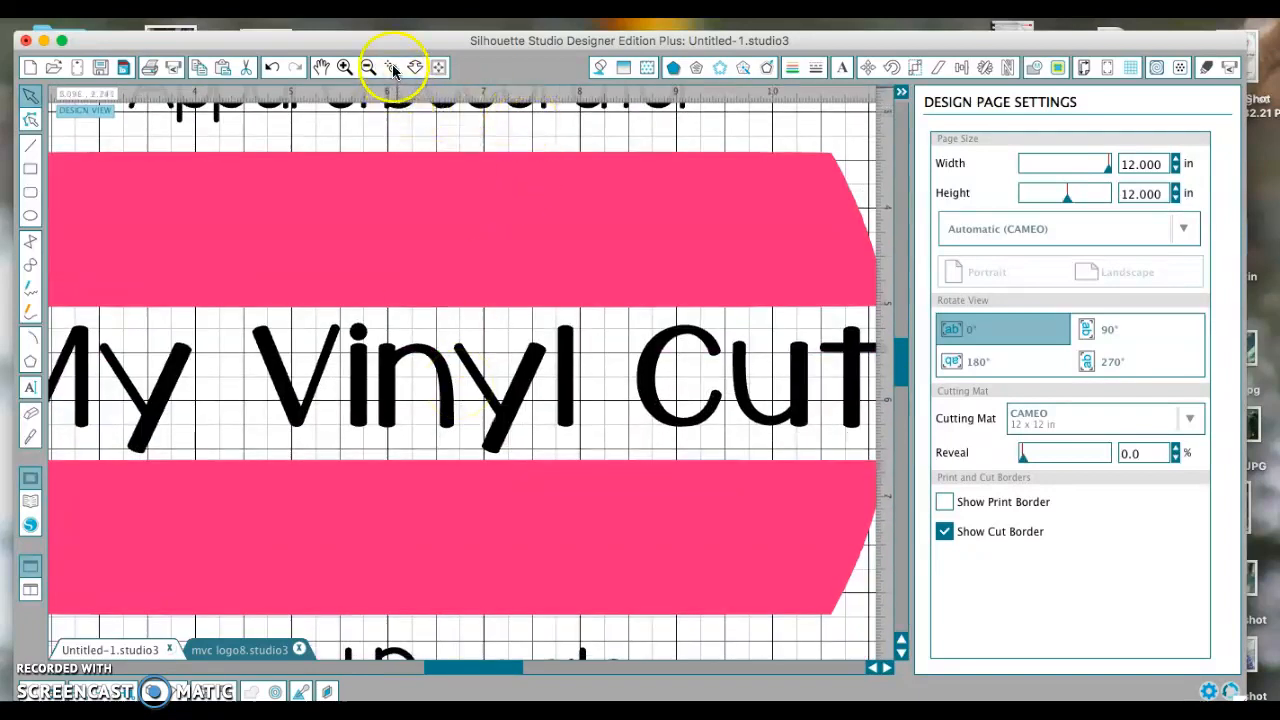
click(367, 67)
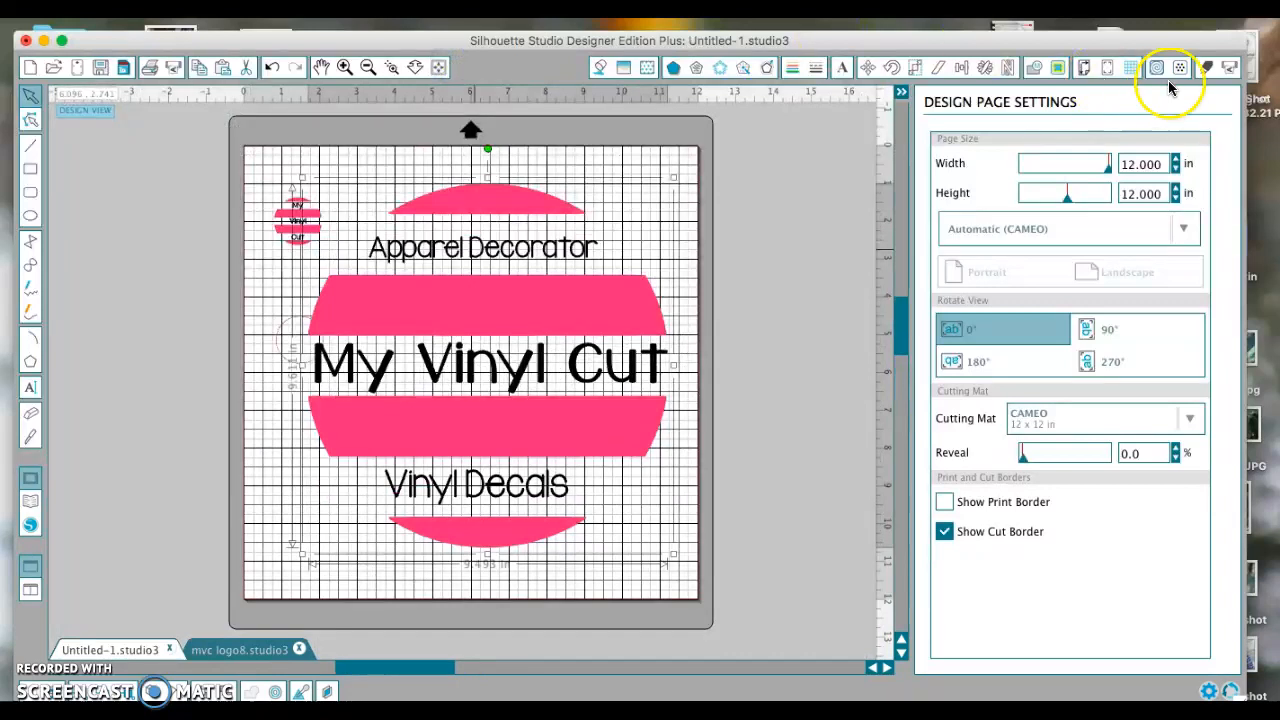
Check the logo's cut style in Cut Settings, deselect it, and return to Design Page Settings
click(1205, 67)
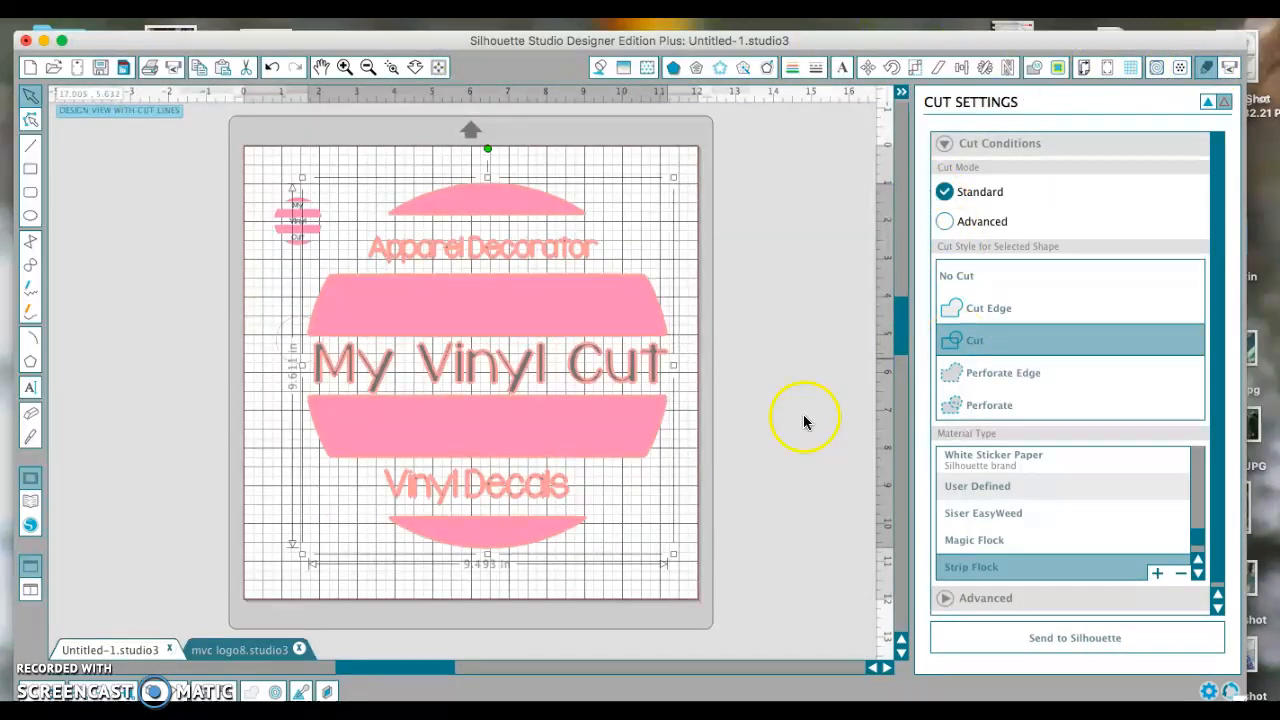
mouse_move(490, 295)
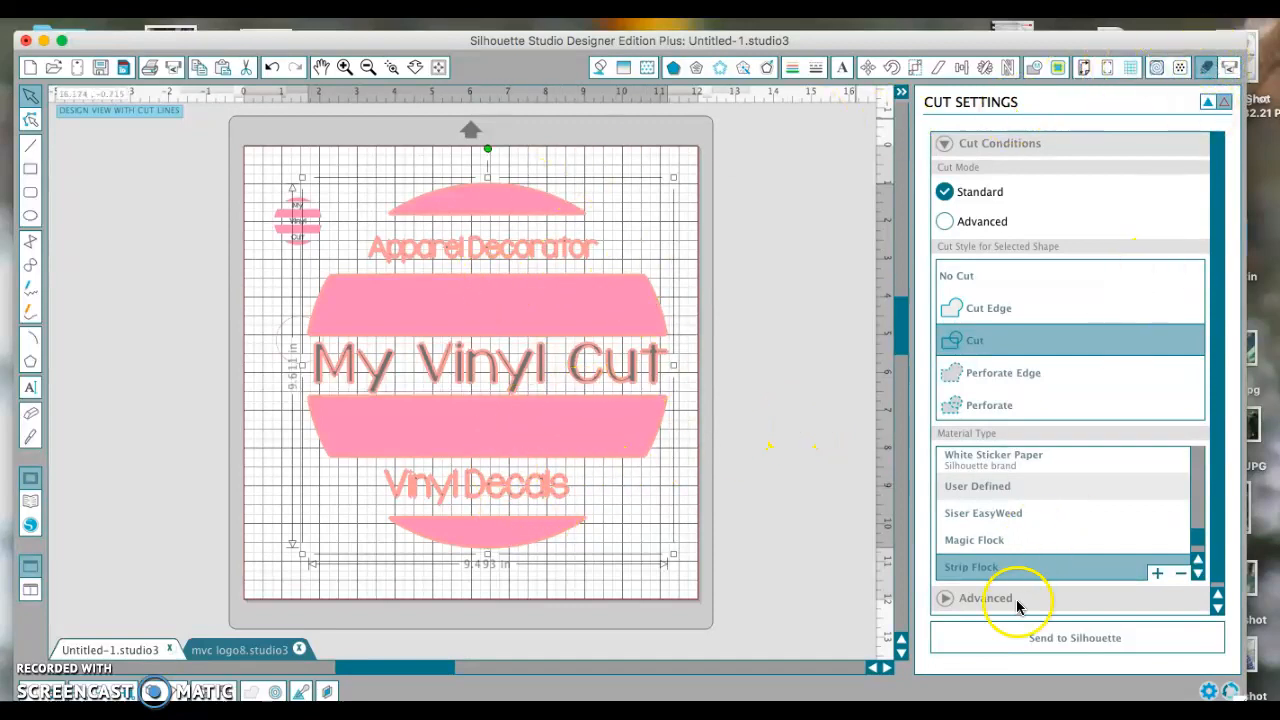
click(800, 153)
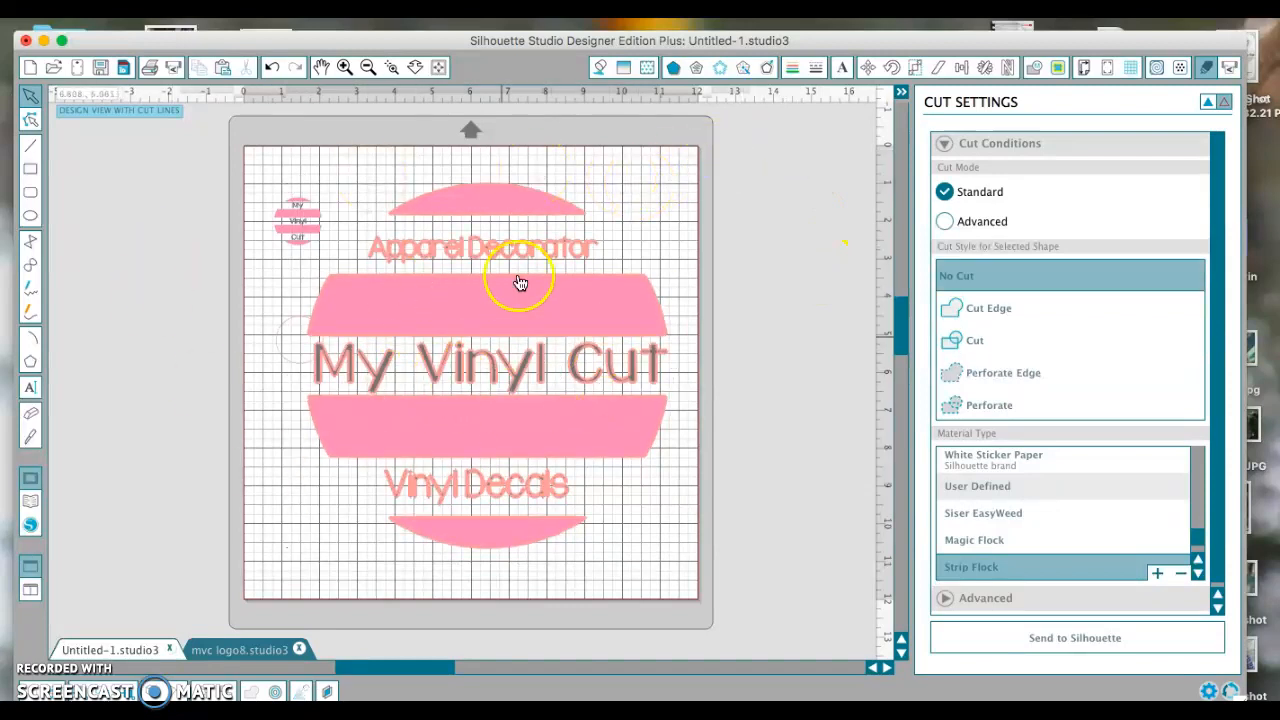
click(1084, 67)
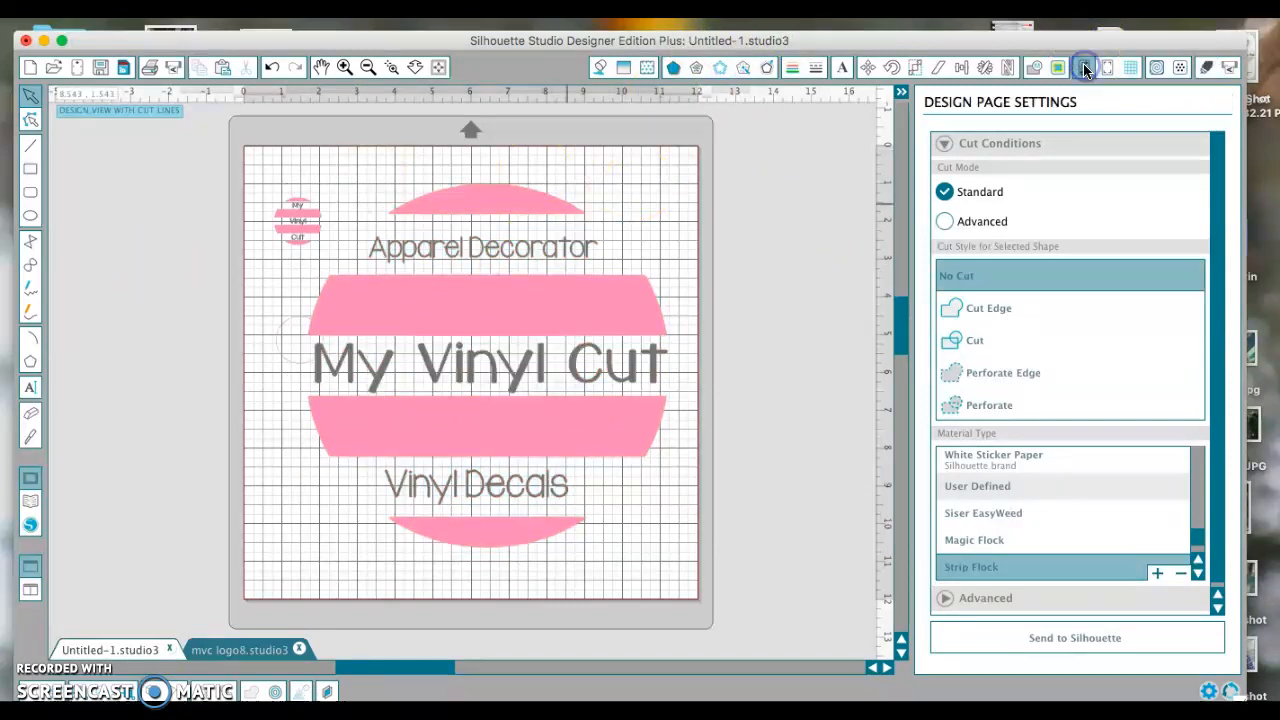
click(1083, 67)
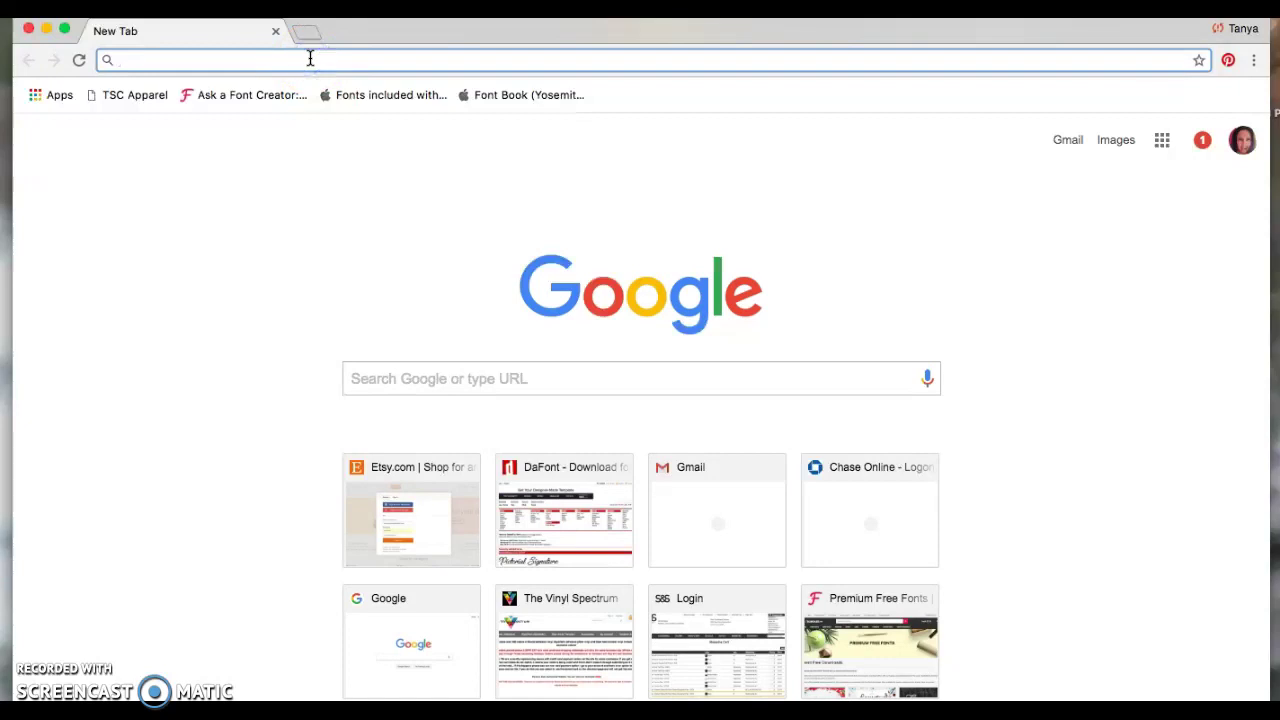
Enter ideas-r-us-software.uk/FileConverters/SilhouetteStudioConverter.aspx in the new tab
text(ideas-r-us-software.uk/FileConverters/SilhouetteStudioConverter.aspx)
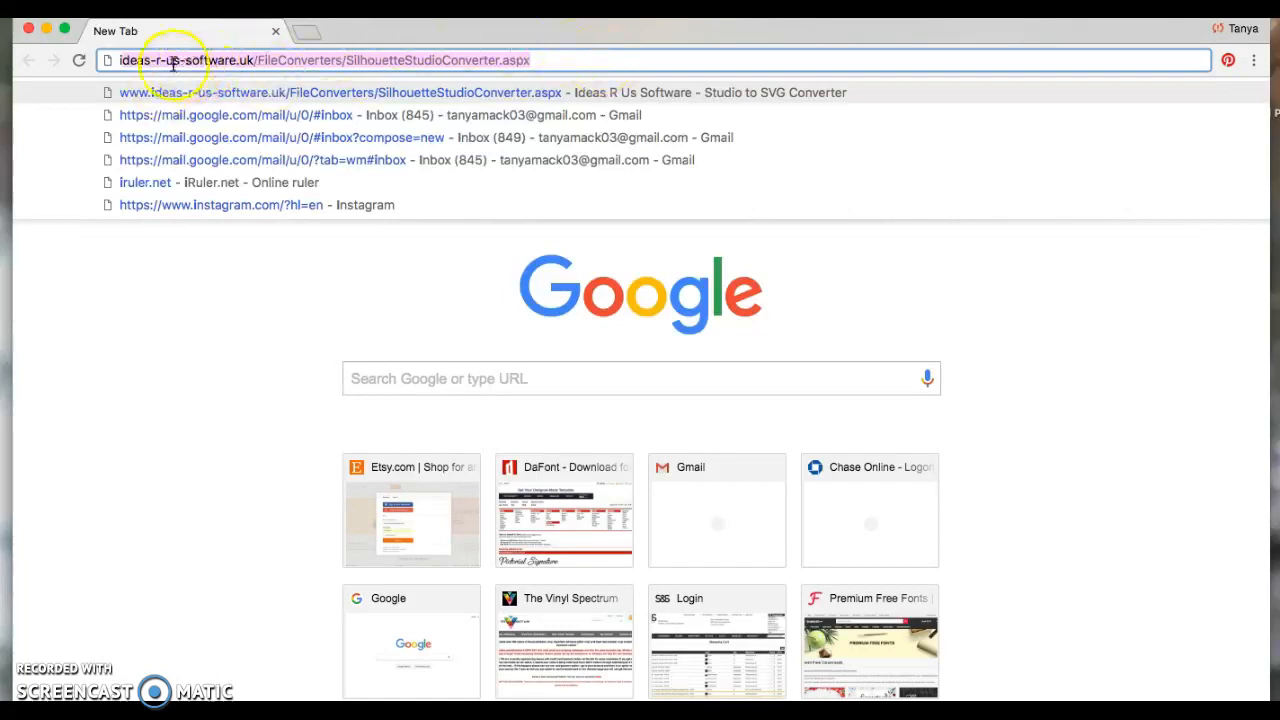
mouse_move(335, 95)
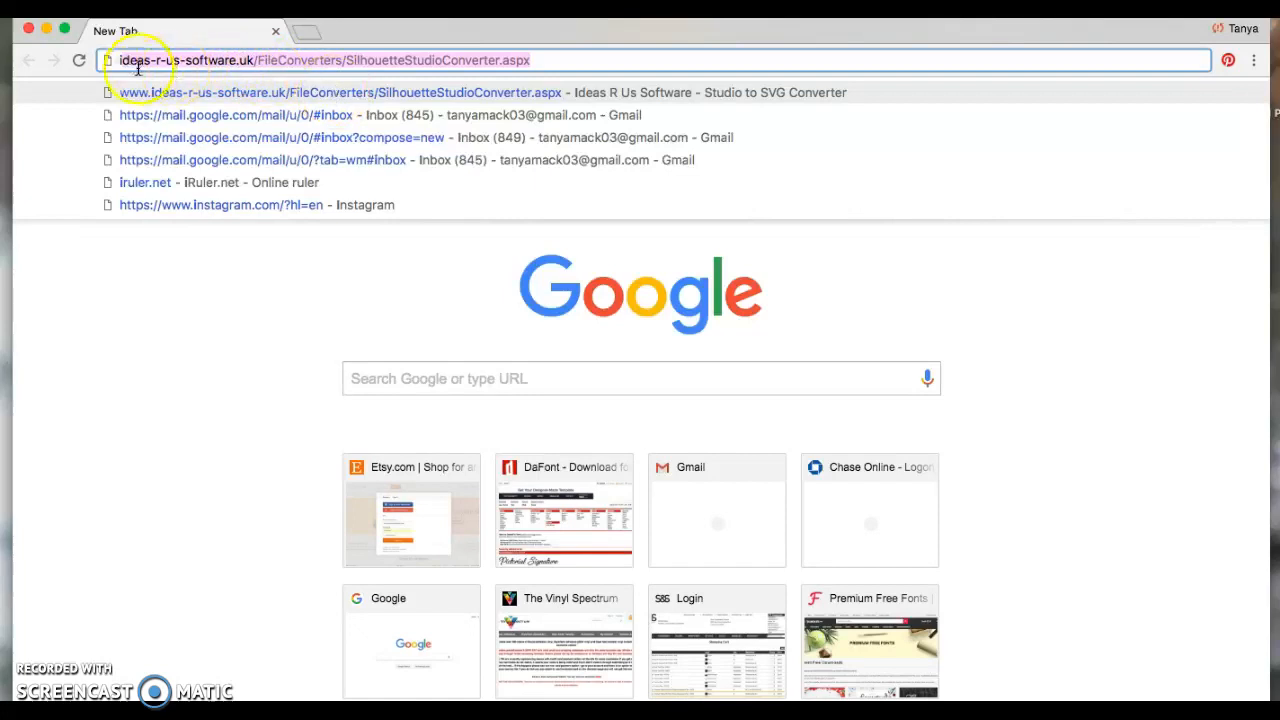
mouse_move(1015, 183)
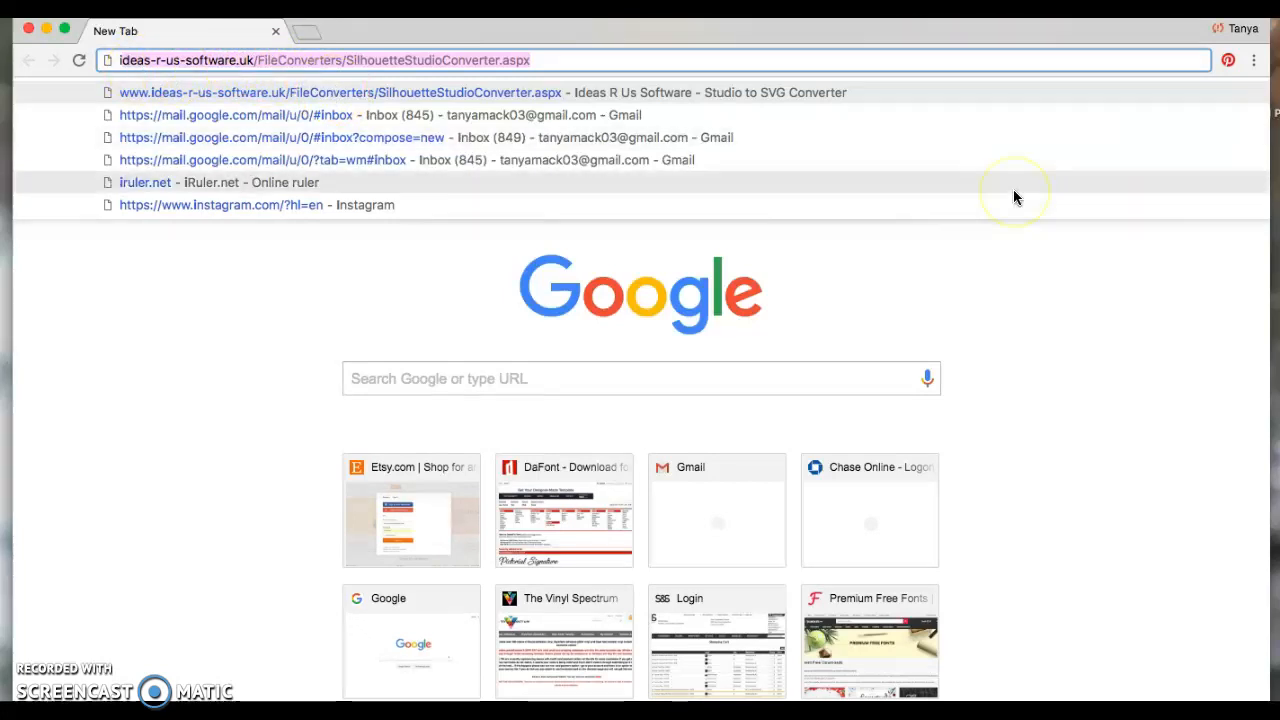
mouse_move(183, 648)
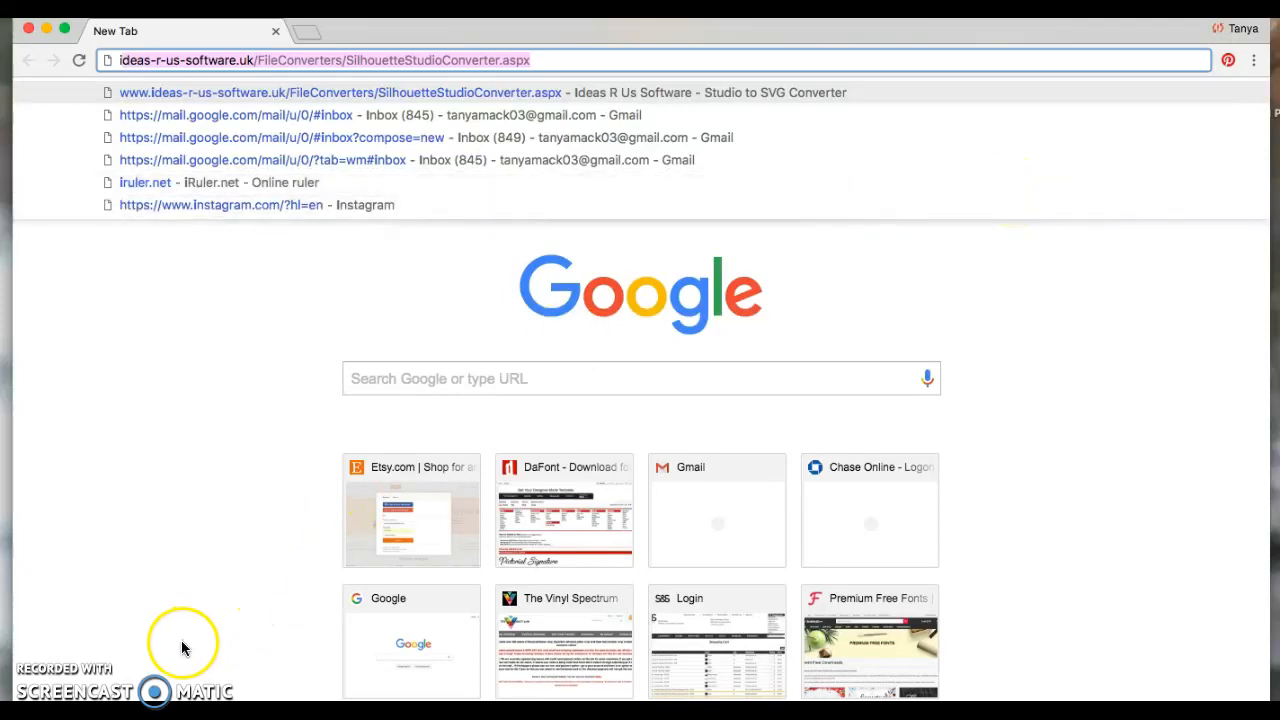